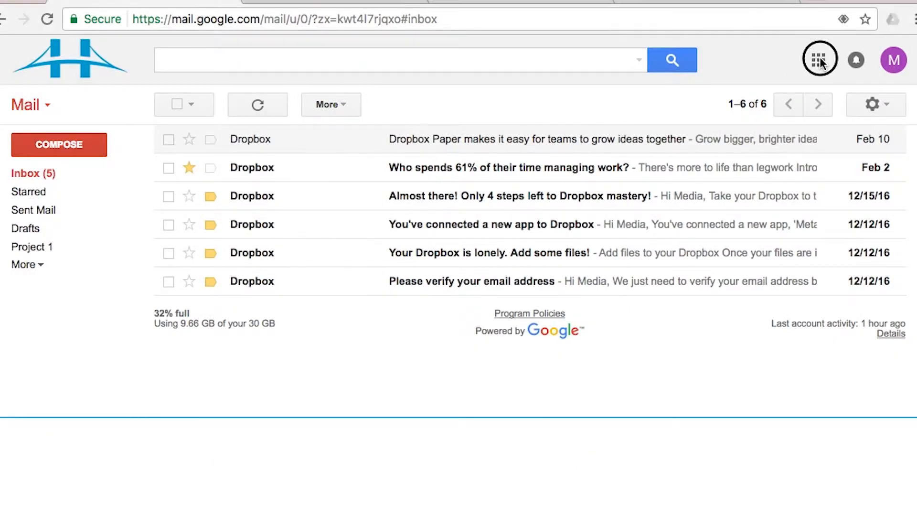
Step: Show Gmail's Google apps list, which offers Calendar
{"action": "left_click", "coordinate": [819, 59]}
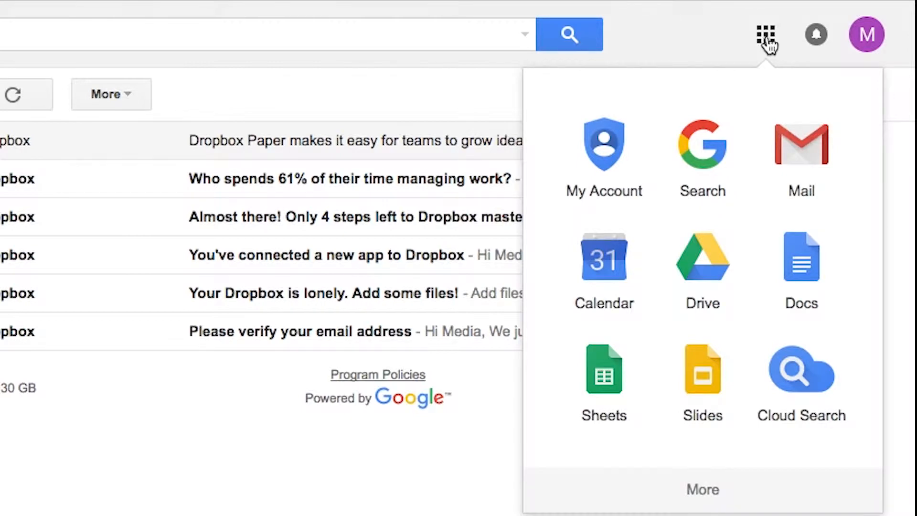
{"action": "mouse_move", "coordinate": [771, 41]}
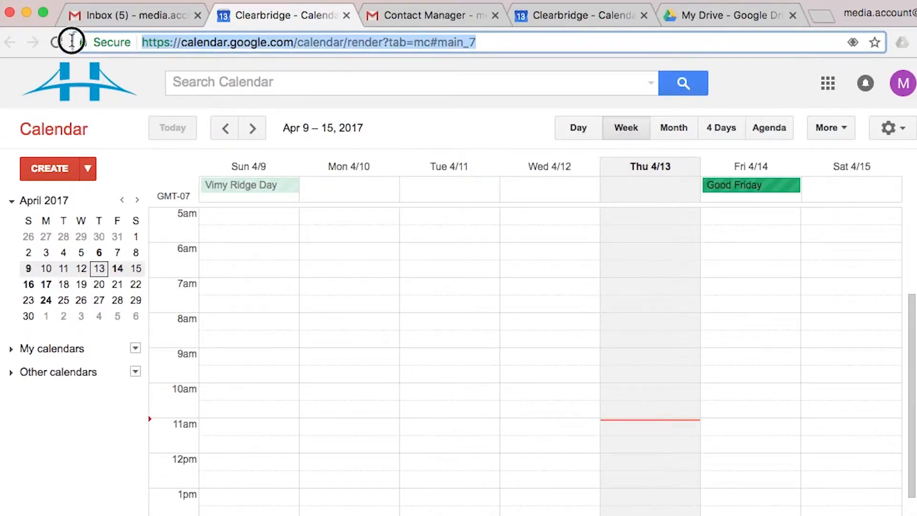
{"action": "type", "text": "calendar"}
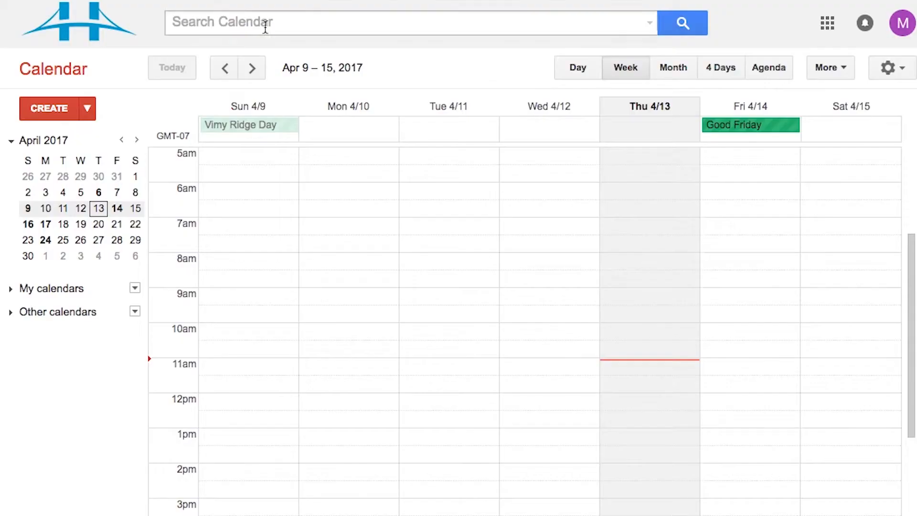
{"action": "mouse_move", "coordinate": [625, 68]}
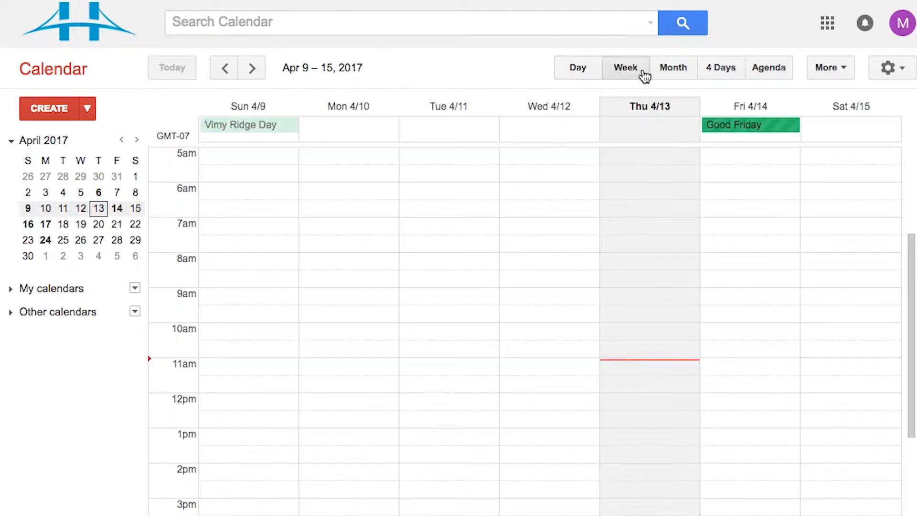
{"action": "left_click", "coordinate": [721, 67]}
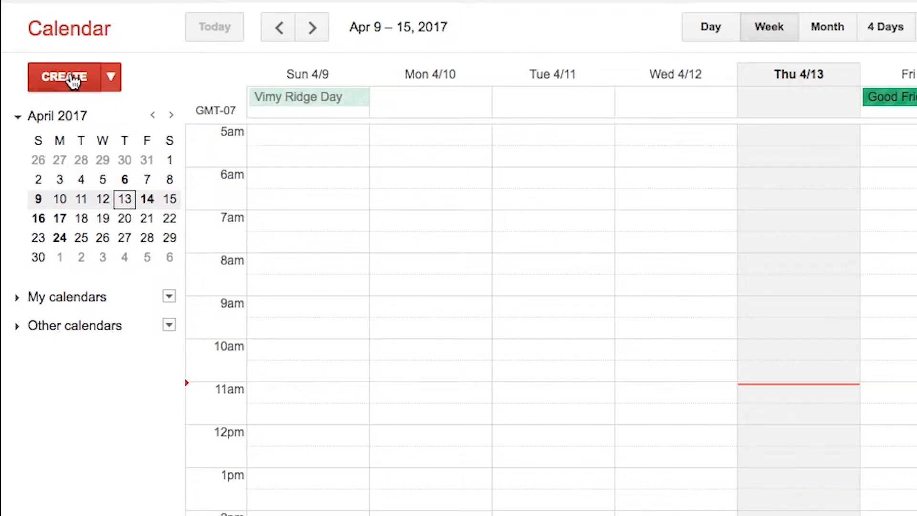
{"action": "left_click", "coordinate": [65, 76]}
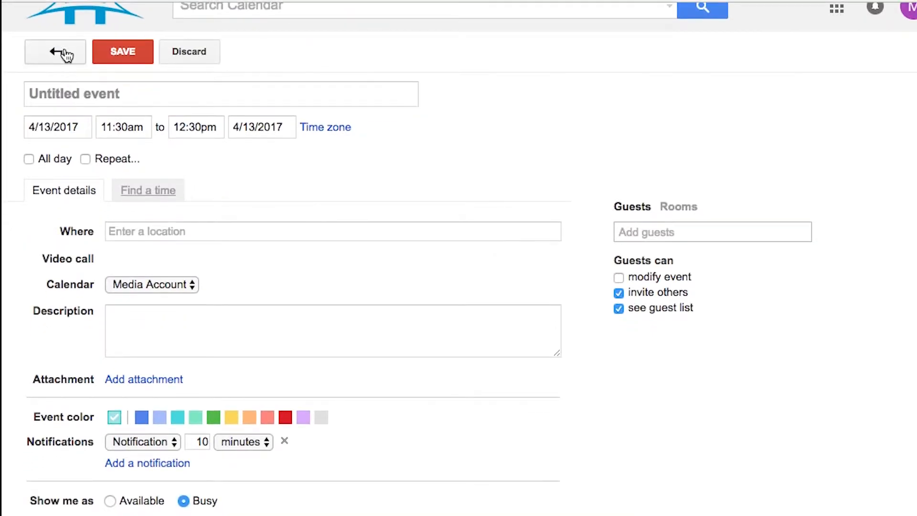
{"action": "left_click", "coordinate": [56, 52]}
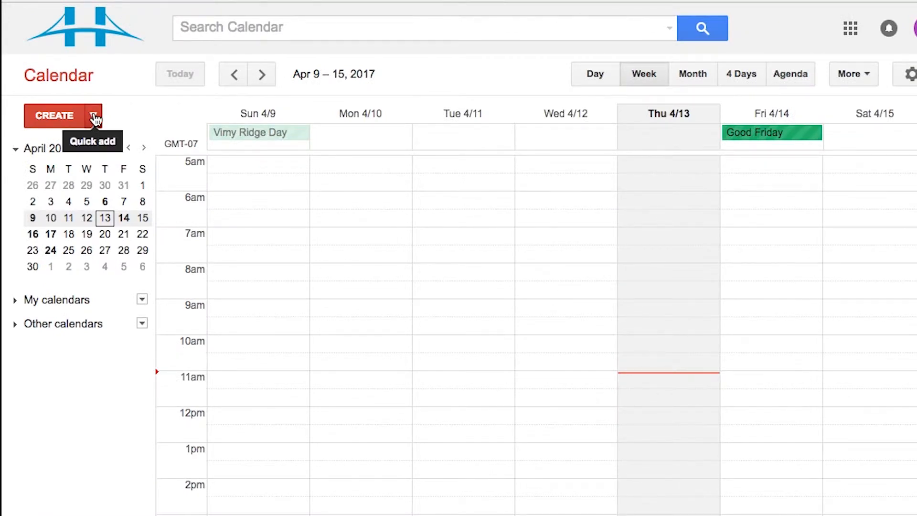
Step: Quick-add 'Dinner with Michael 7pm tomorrow' and switch to the full event form
{"action": "left_click", "coordinate": [93, 115]}
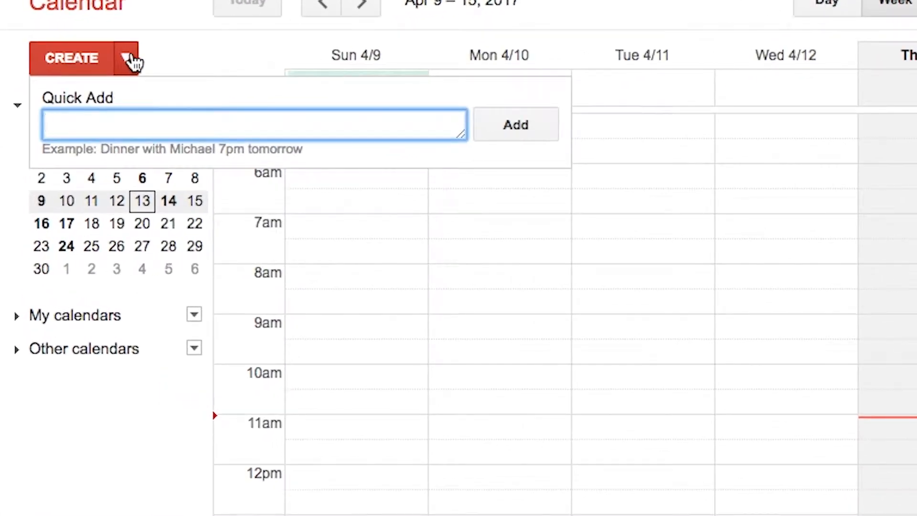
{"action": "type", "text": "Dinner with"}
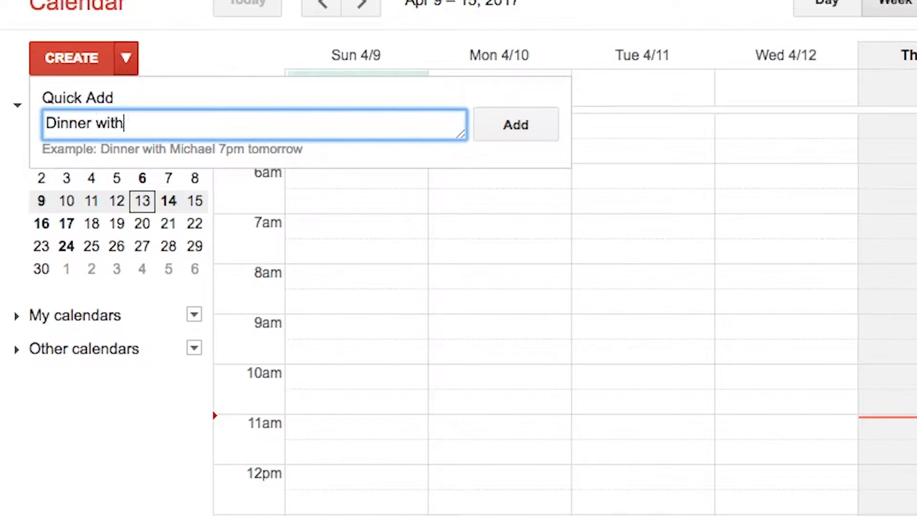
{"action": "type", "text": "Michael 7pm"}
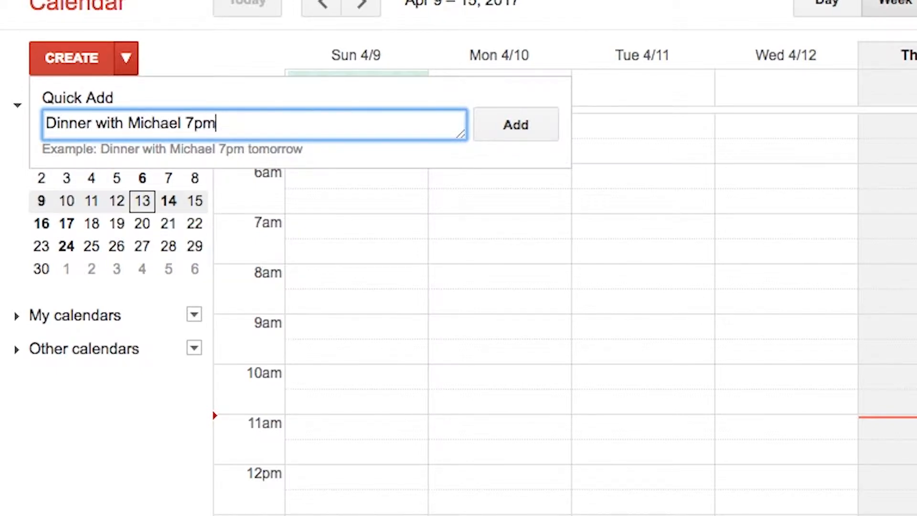
{"action": "type", "text": "tomorrow"}
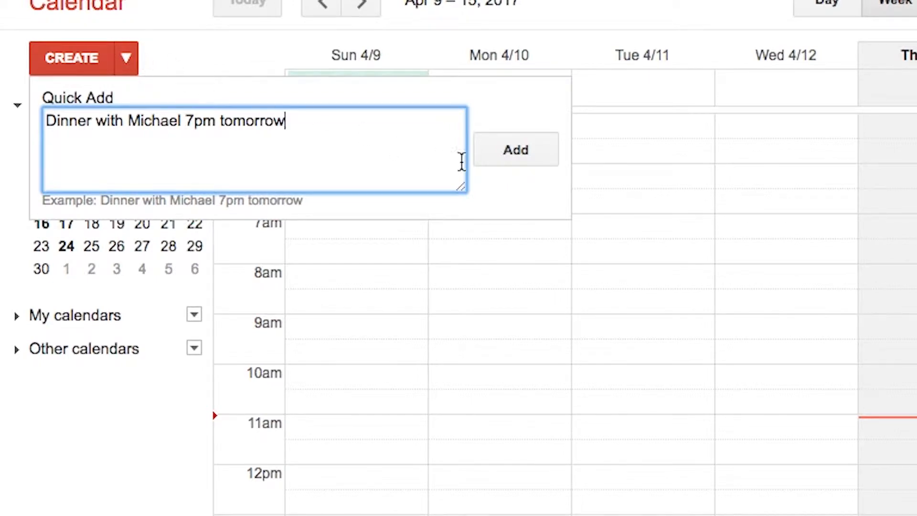
{"action": "left_click", "coordinate": [515, 149]}
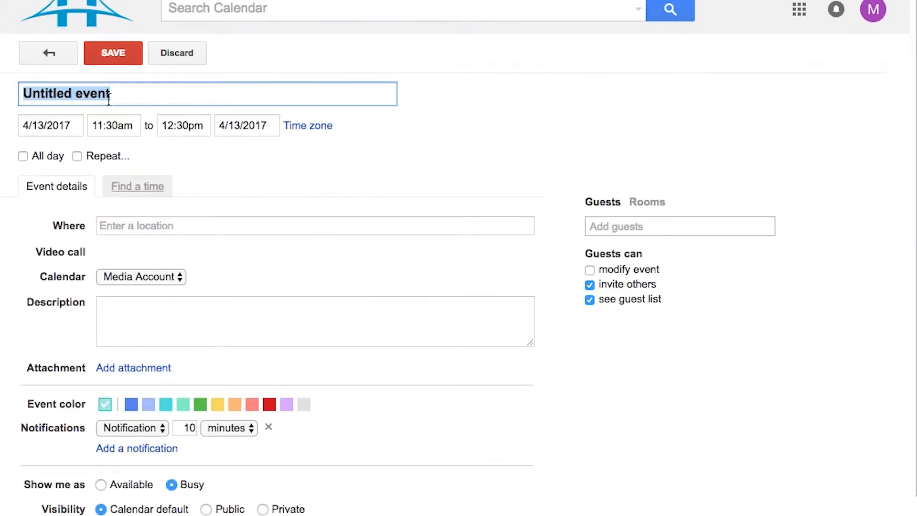
Step: Title the event 'Lunch with Michael' on 4/14/2017, 11:30am to 1:00pm
{"action": "type", "text": "Dinner with"}
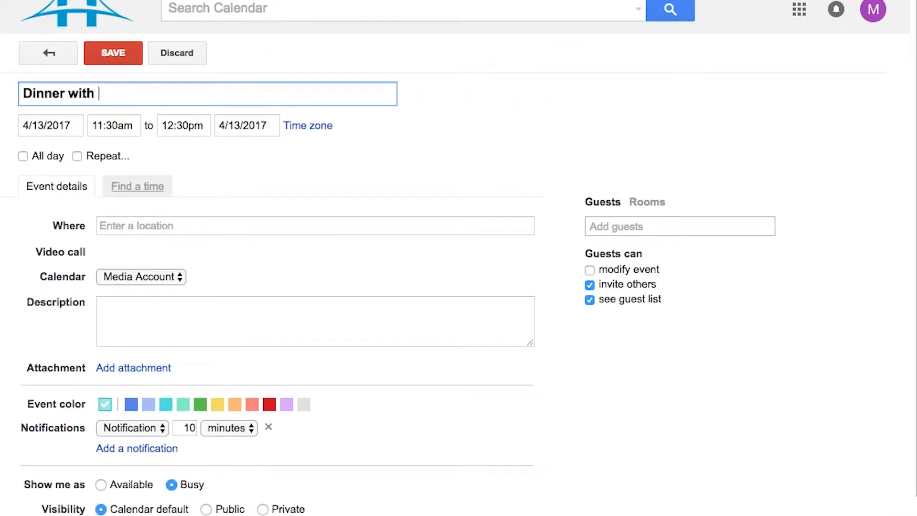
{"action": "type", "text": "Michael"}
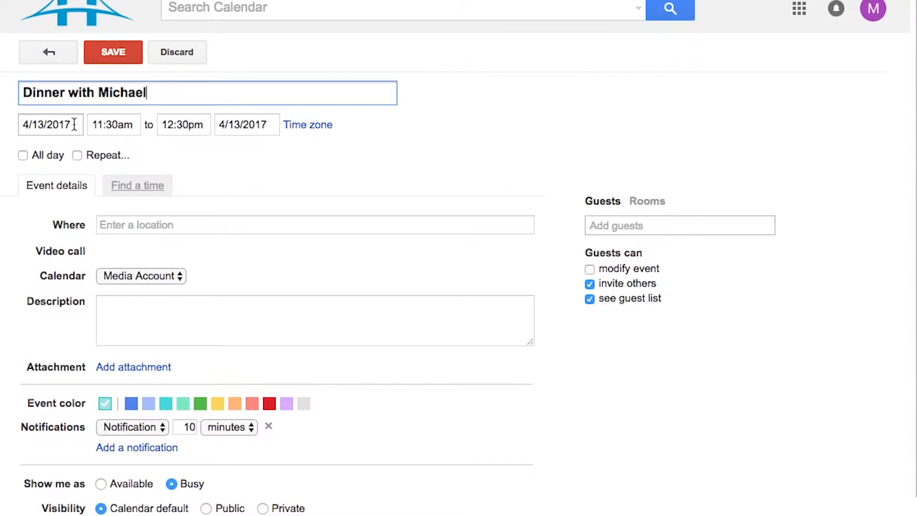
{"action": "left_click", "coordinate": [51, 124]}
{"action": "type", "text": "Lunch"}
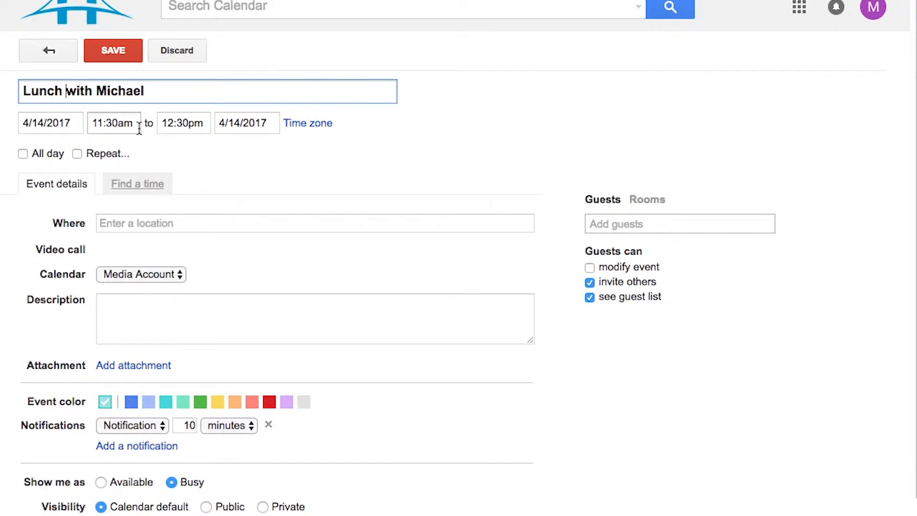
{"action": "left_click", "coordinate": [183, 123]}
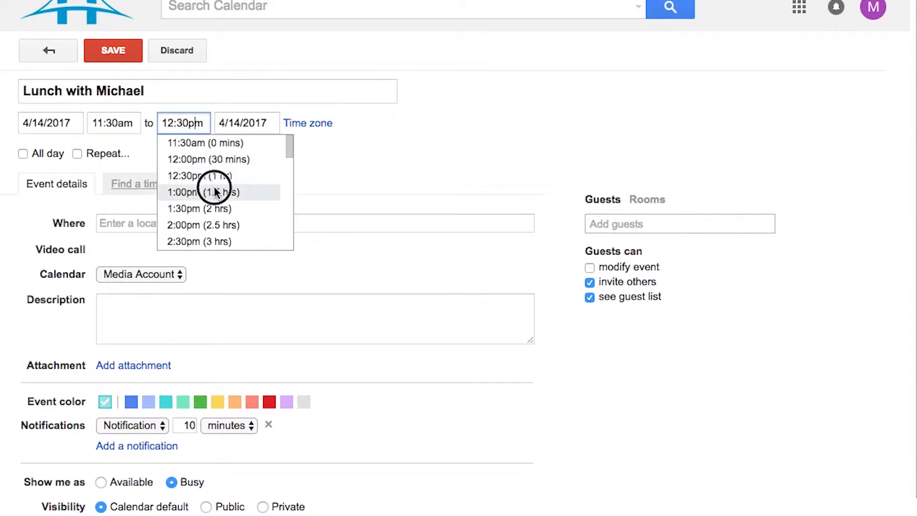
{"action": "left_click", "coordinate": [200, 192]}
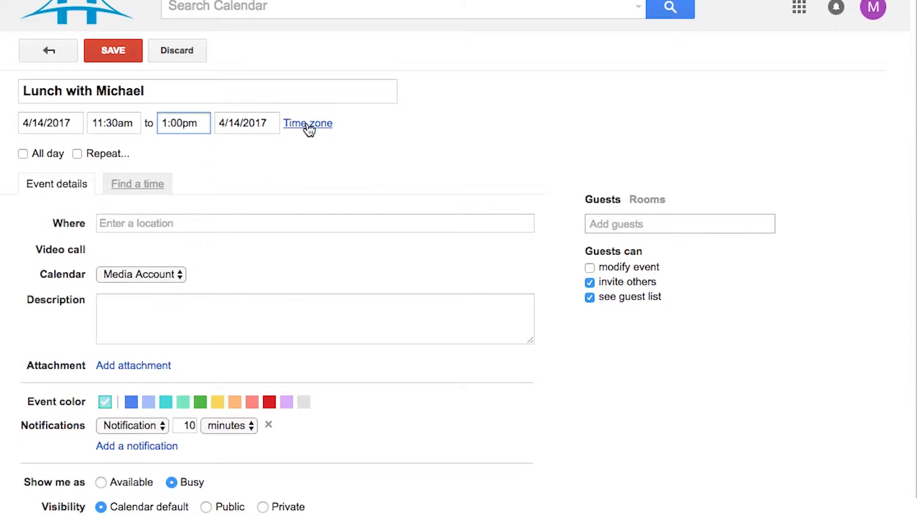
{"action": "left_click", "coordinate": [307, 123]}
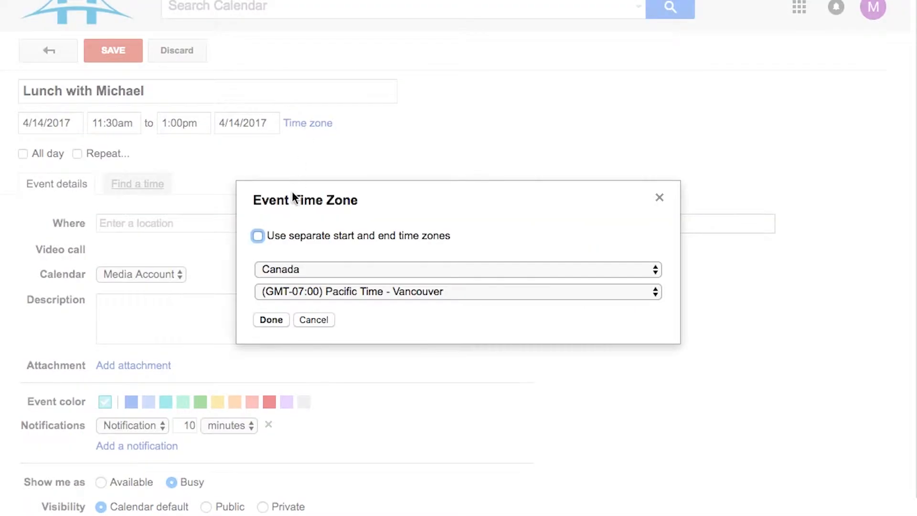
Step: Set the time zone to Pacific Time – Vancouver, then toggle All day on and off
{"action": "left_click", "coordinate": [458, 292]}
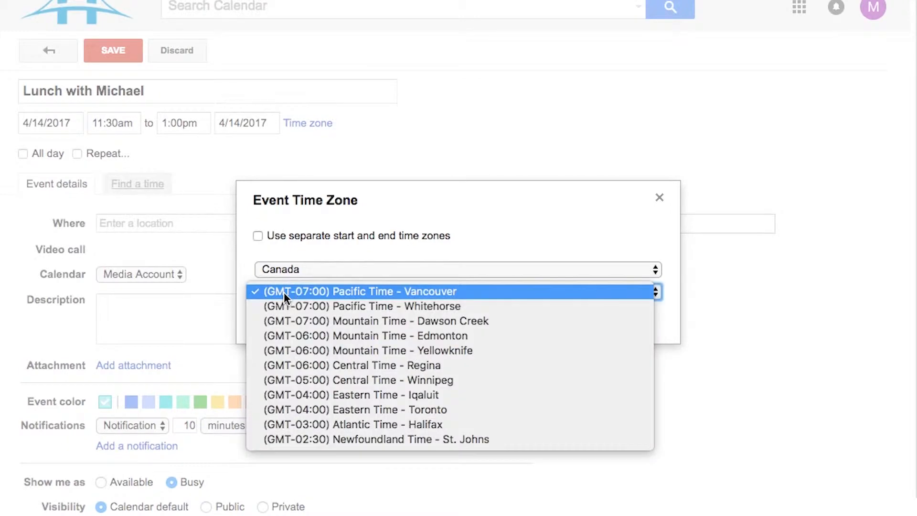
{"action": "left_click", "coordinate": [360, 291]}
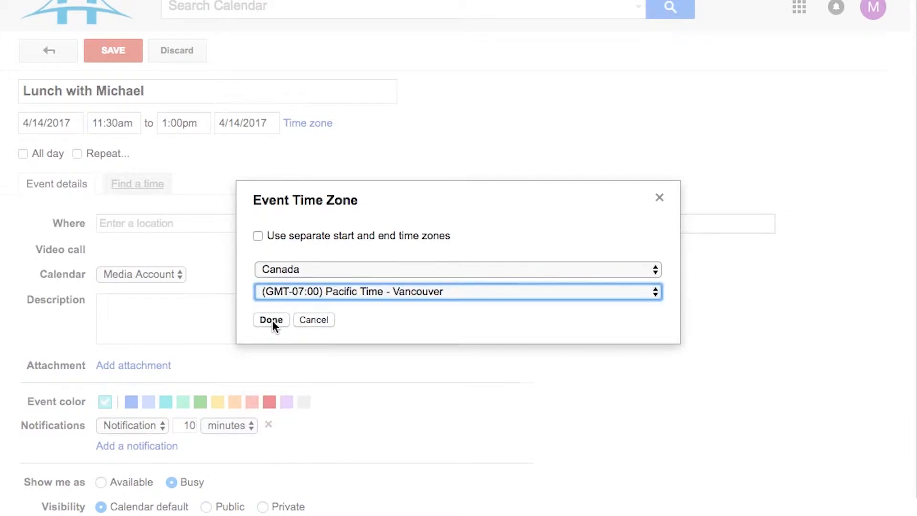
{"action": "left_click", "coordinate": [271, 320]}
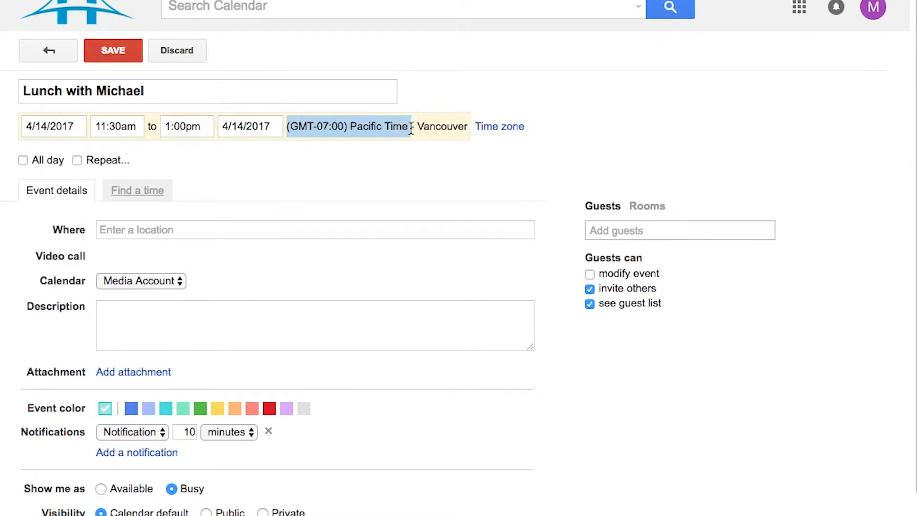
{"action": "left_click", "coordinate": [23, 160]}
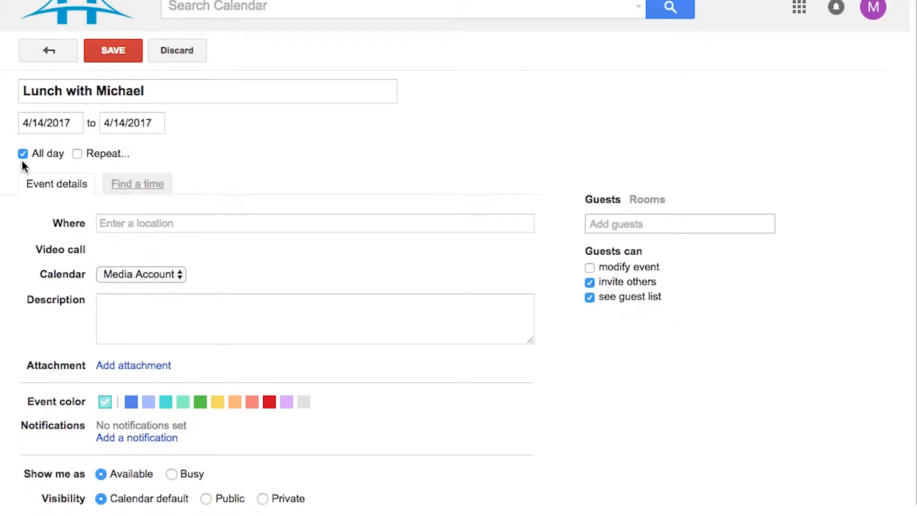
{"action": "left_click", "coordinate": [77, 153]}
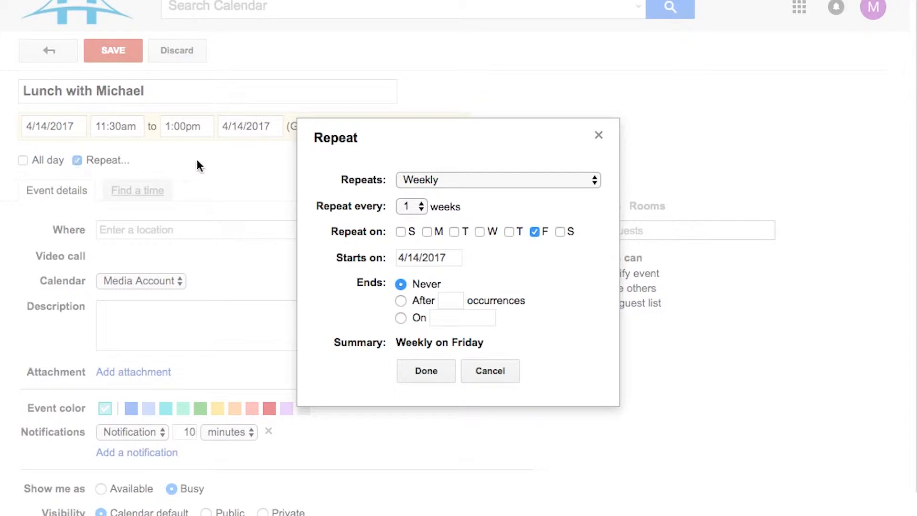
{"action": "mouse_move", "coordinate": [400, 236]}
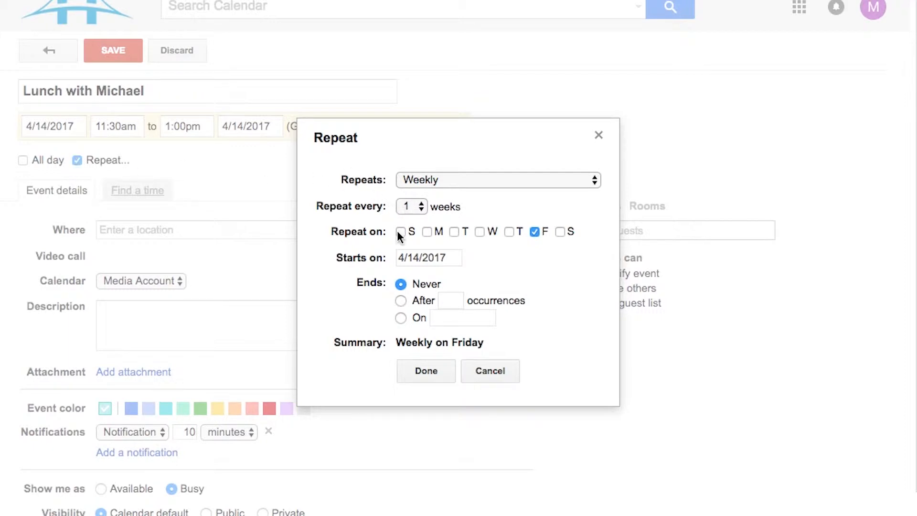
{"action": "mouse_move", "coordinate": [403, 305]}
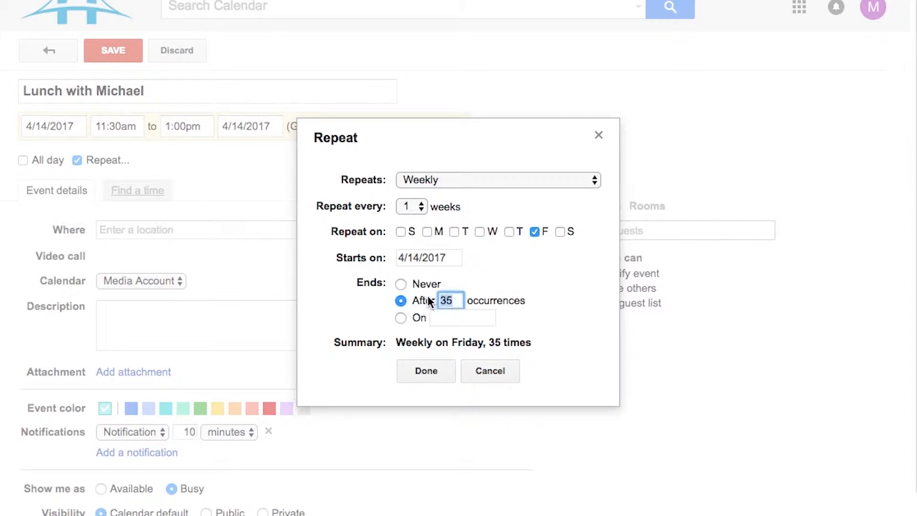
Step: Repeat the event weekly on Friday, ending on May 26, 2017
{"action": "type", "text": "4"}
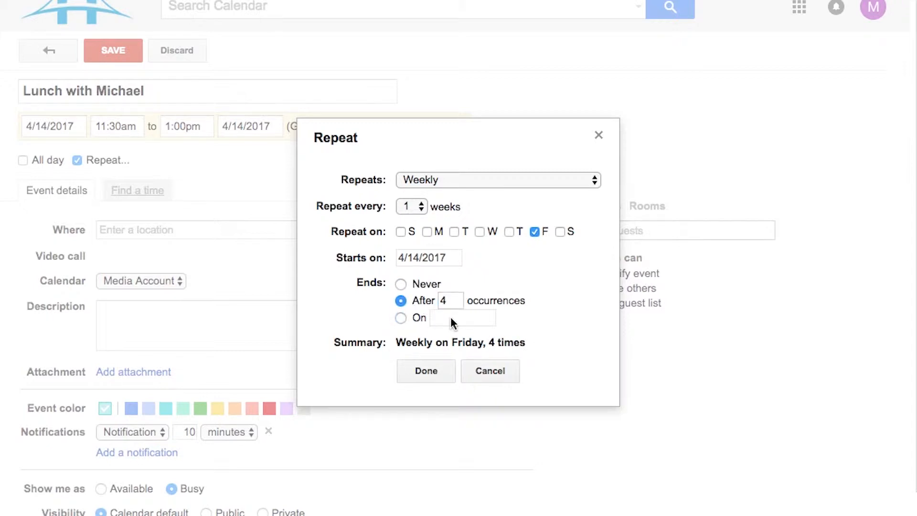
{"action": "left_click", "coordinate": [401, 317]}
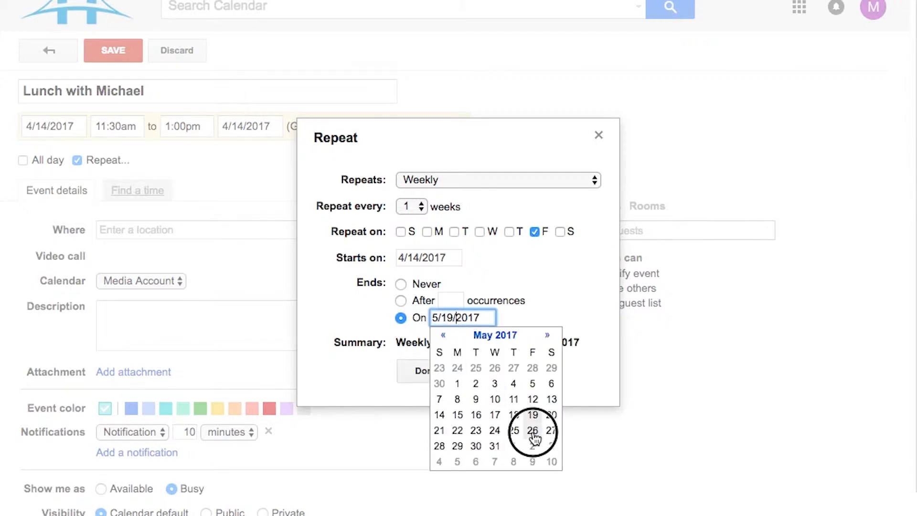
{"action": "left_click", "coordinate": [533, 431]}
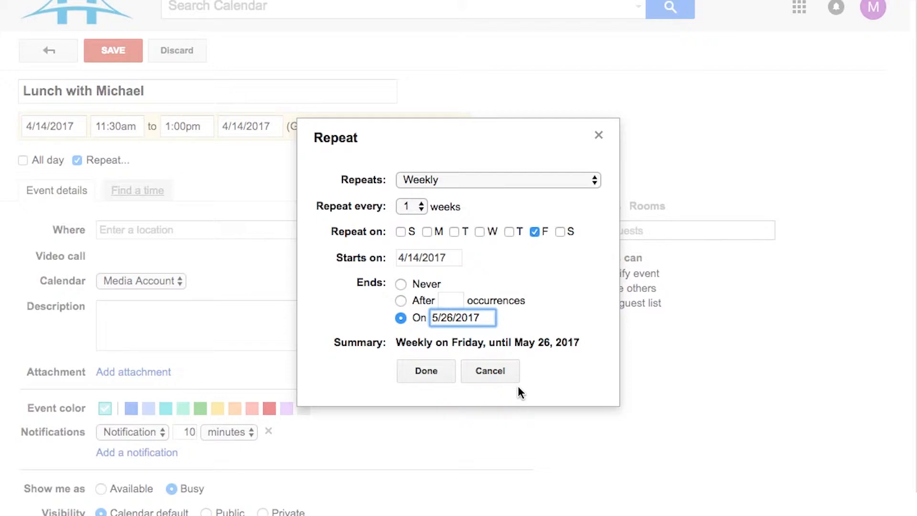
{"action": "left_click", "coordinate": [425, 371]}
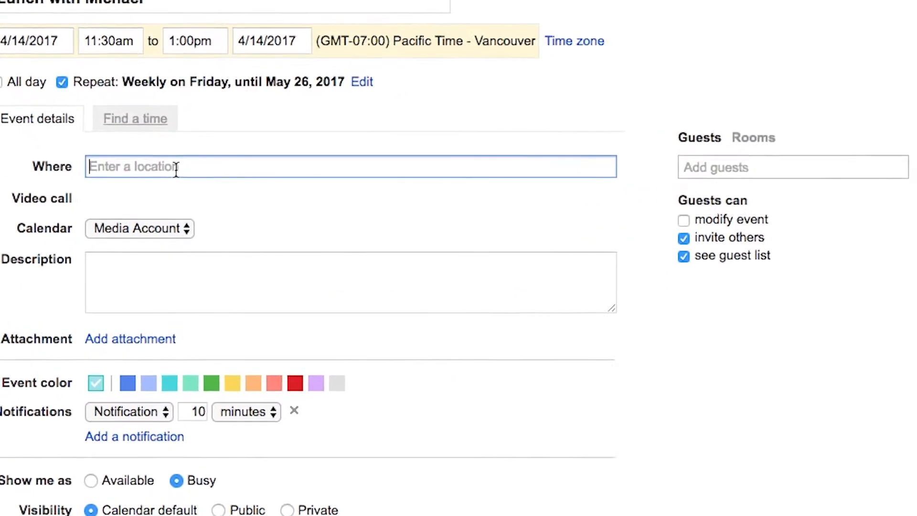
Step: Enter 'starbucks, abbotsford' as the location and select the Safeway Abbotsford result
{"action": "type", "text": "s"}
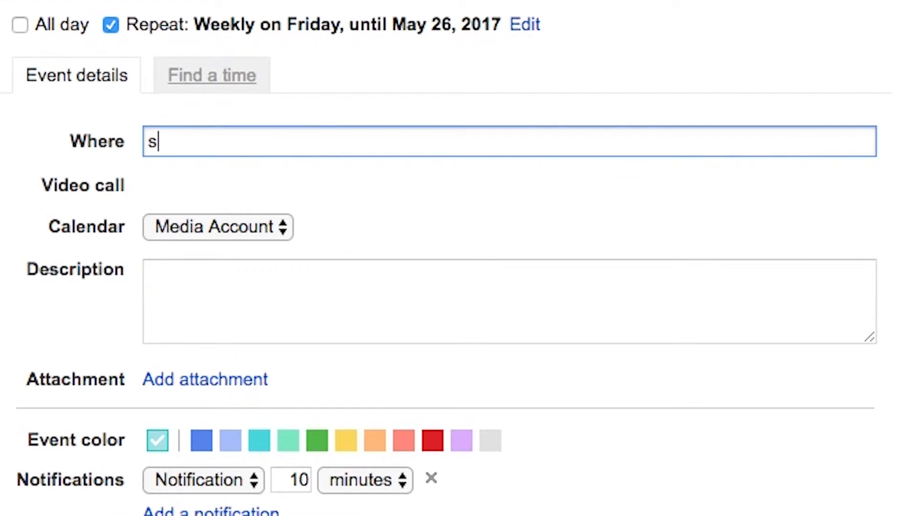
{"action": "type", "text": "tarbucks"}
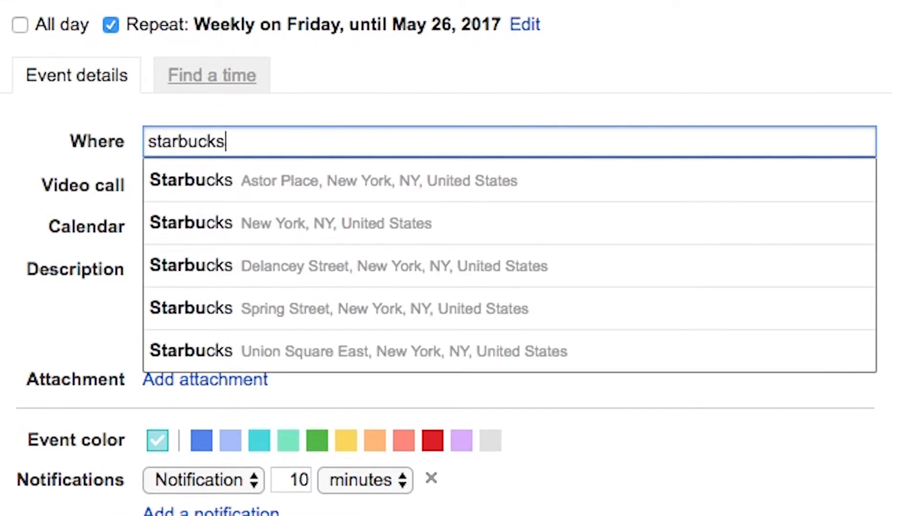
{"action": "type", "text": ","}
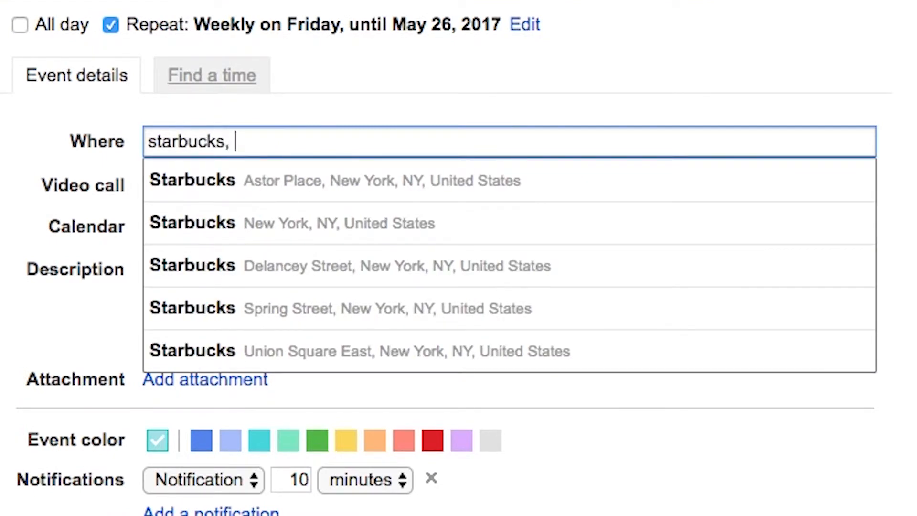
{"action": "type", "text": "abbotsford"}
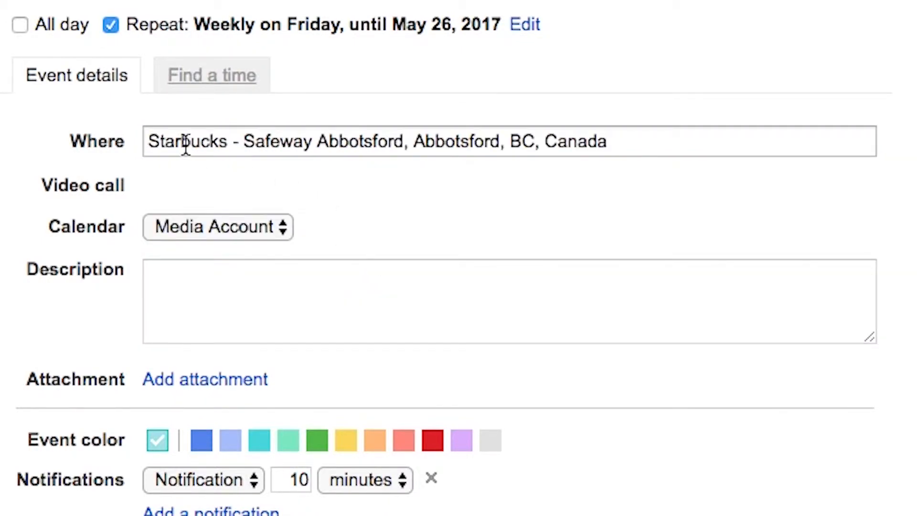
{"action": "triple_click", "coordinate": [377, 141]}
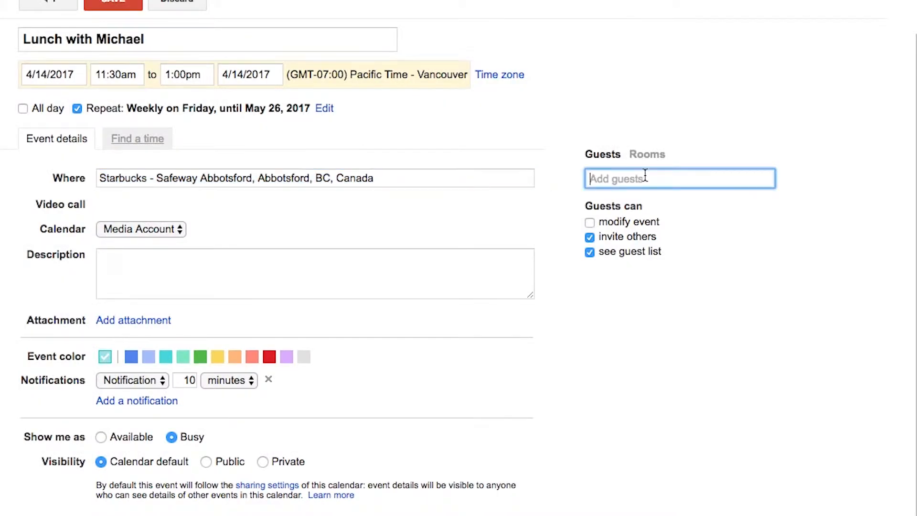
Step: Add the Info group as a guest, dismiss its warning, and glance at Rooms
{"action": "type", "text": "in"}
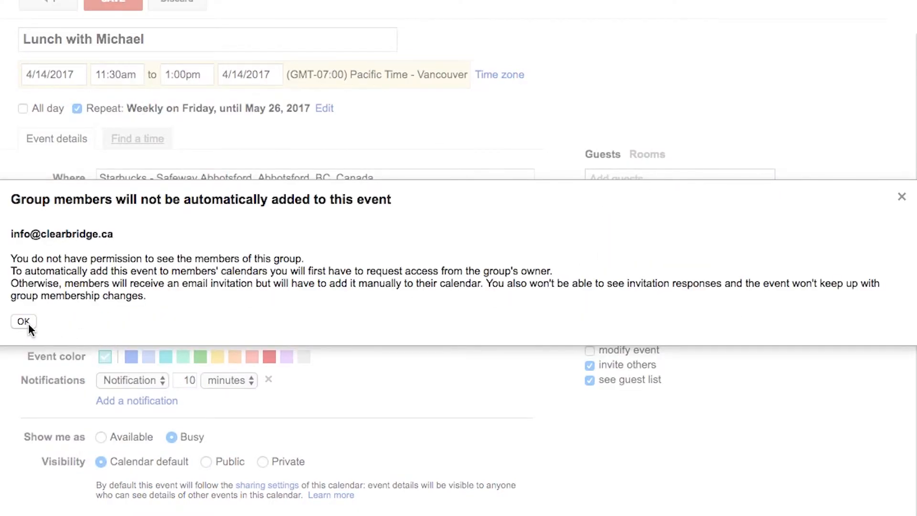
{"action": "left_click", "coordinate": [23, 321]}
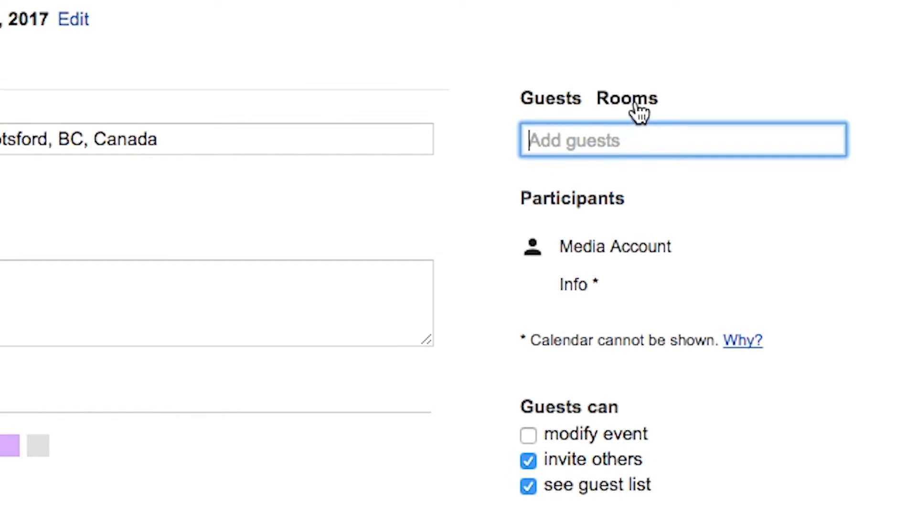
{"action": "mouse_move", "coordinate": [584, 125]}
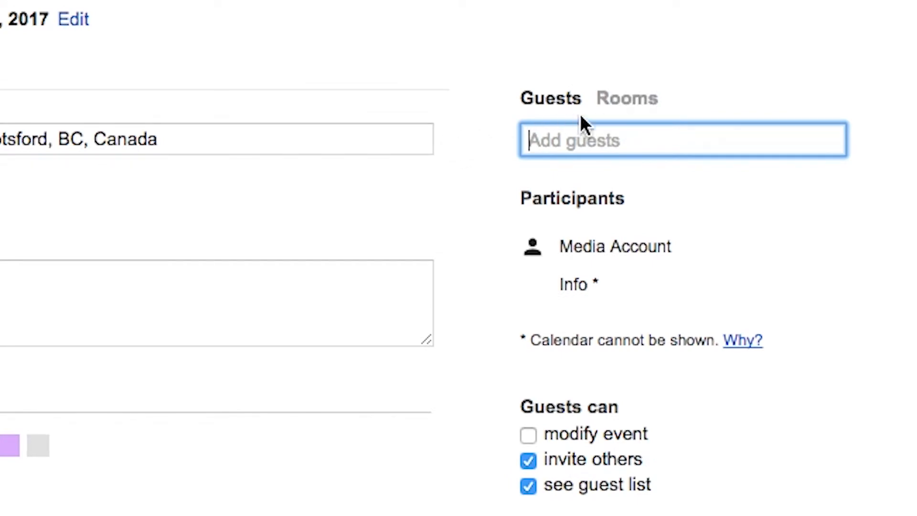
{"action": "left_click", "coordinate": [625, 98]}
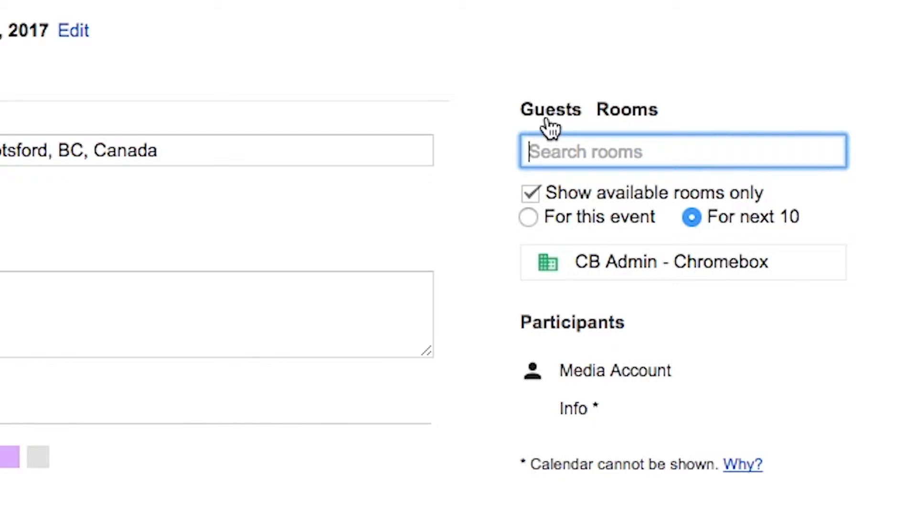
{"action": "left_click", "coordinate": [549, 109]}
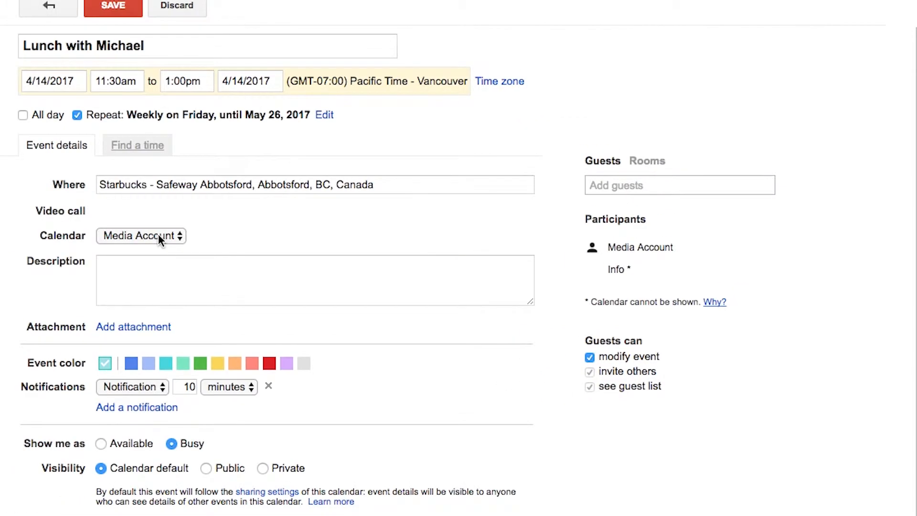
Step: Keep the Media Account calendar and type 'Agenda:' in the description
{"action": "left_click", "coordinate": [140, 235]}
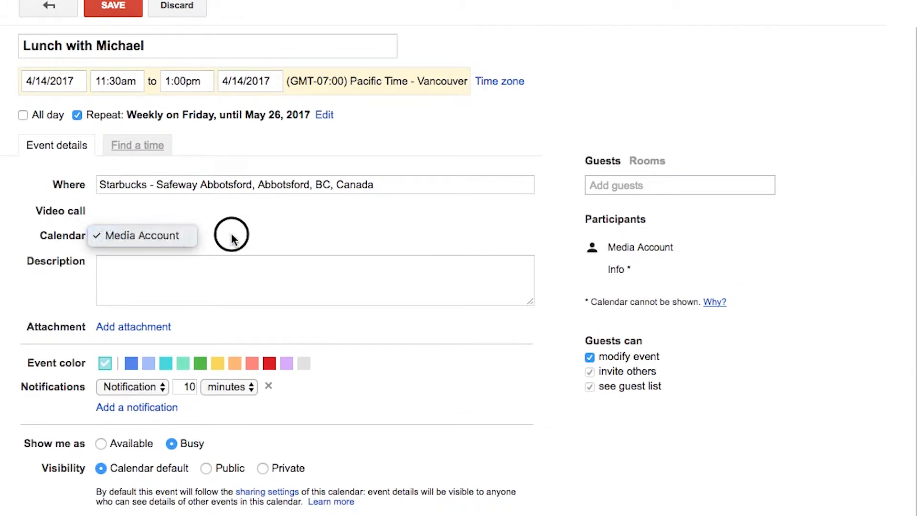
{"action": "left_click", "coordinate": [141, 234]}
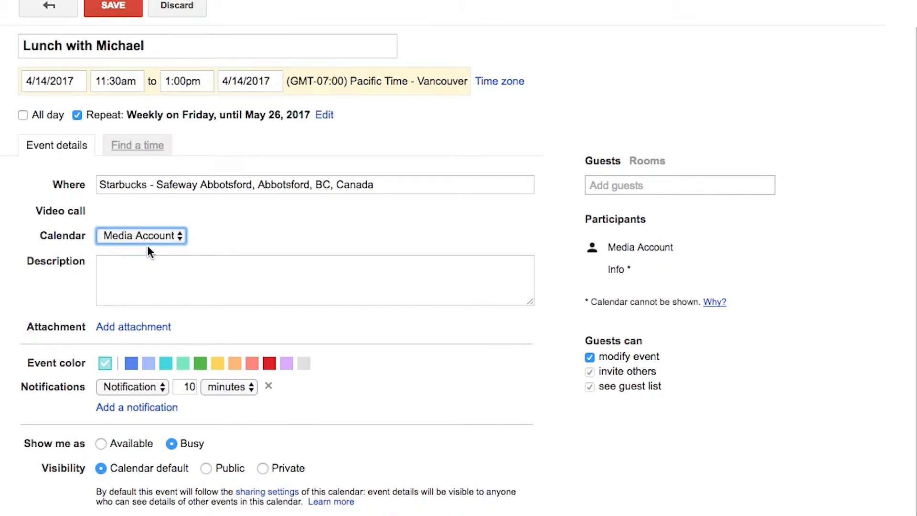
{"action": "left_click", "coordinate": [140, 234]}
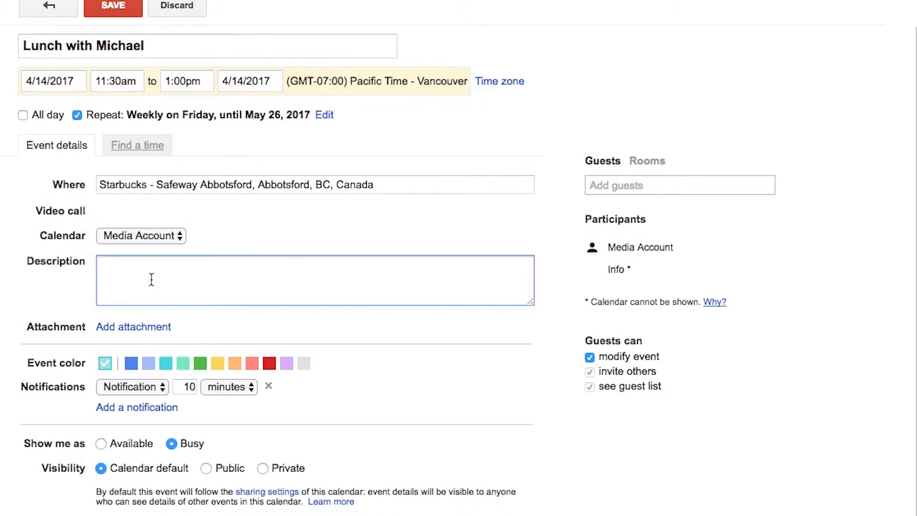
{"action": "left_click", "coordinate": [314, 279]}
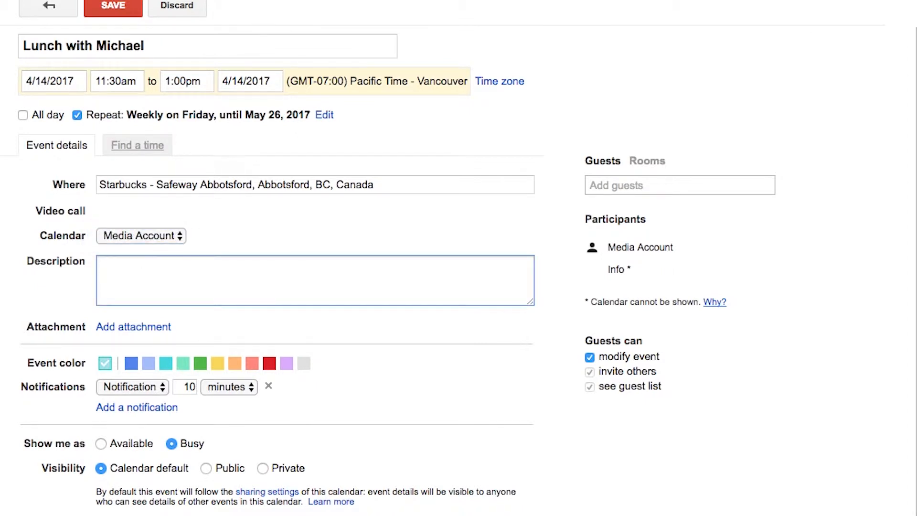
{"action": "type", "text": "Agenda:"}
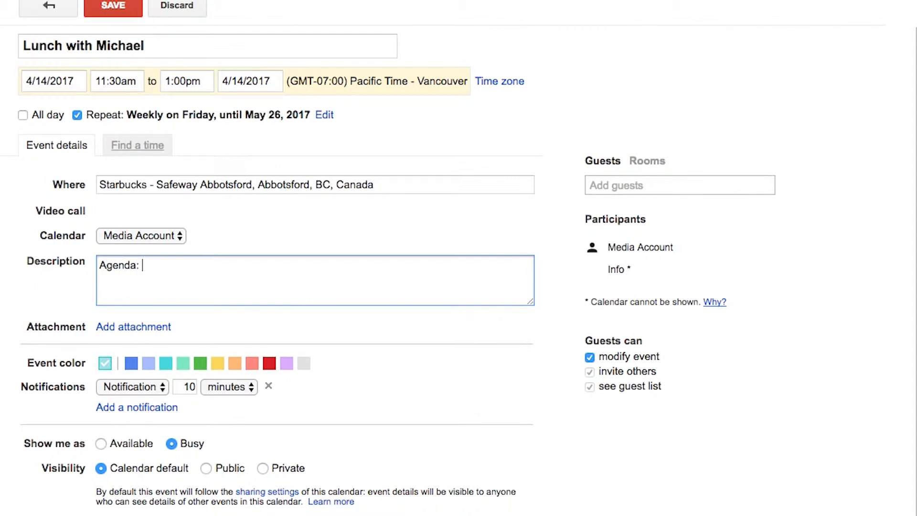
{"action": "type", "text": "1"}
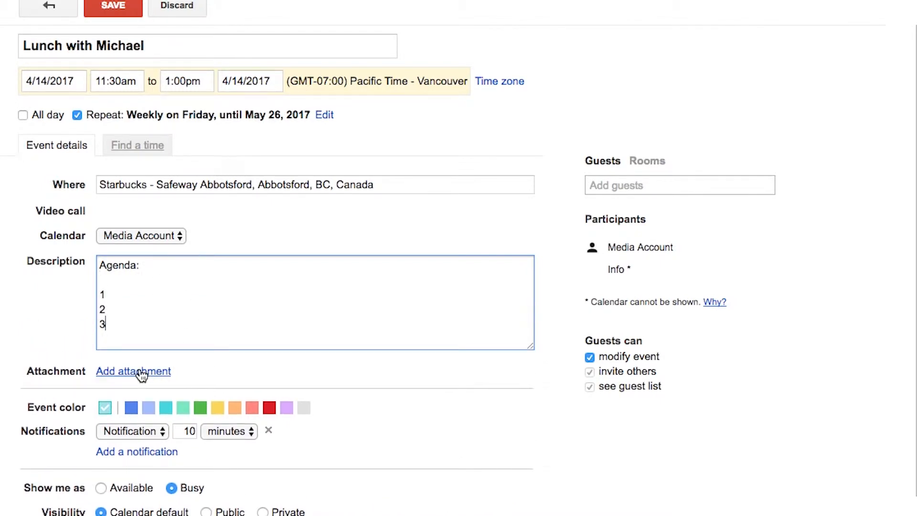
Step: Colour the lunch event red
{"action": "scroll", "scroll_direction": "down", "scroll_amount": 3}
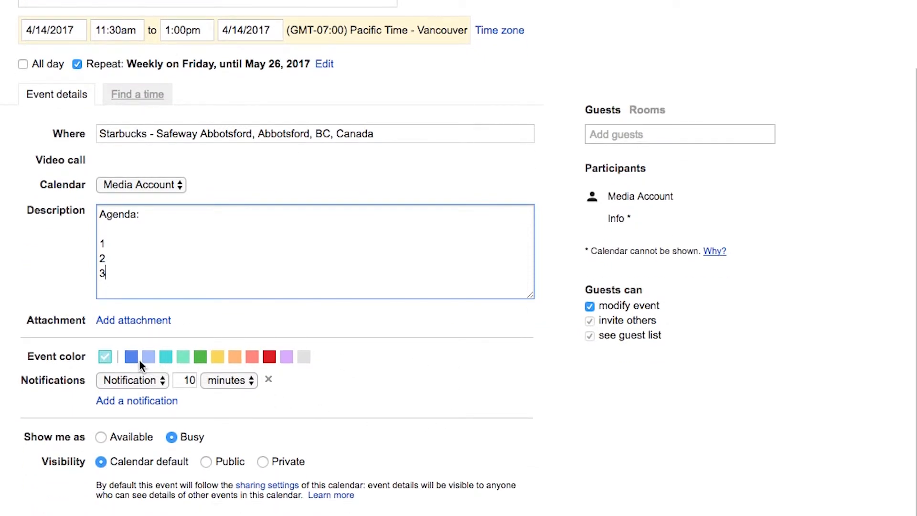
{"action": "left_click", "coordinate": [183, 357]}
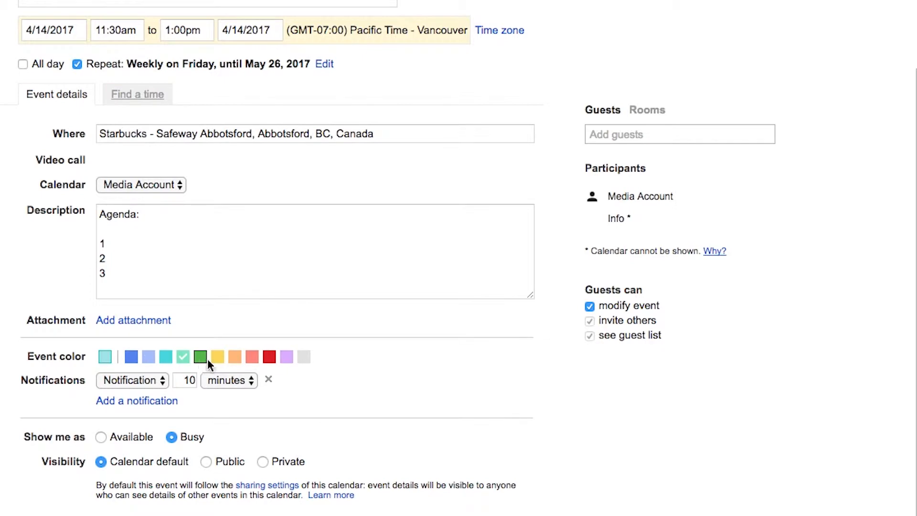
{"action": "left_click", "coordinate": [266, 357]}
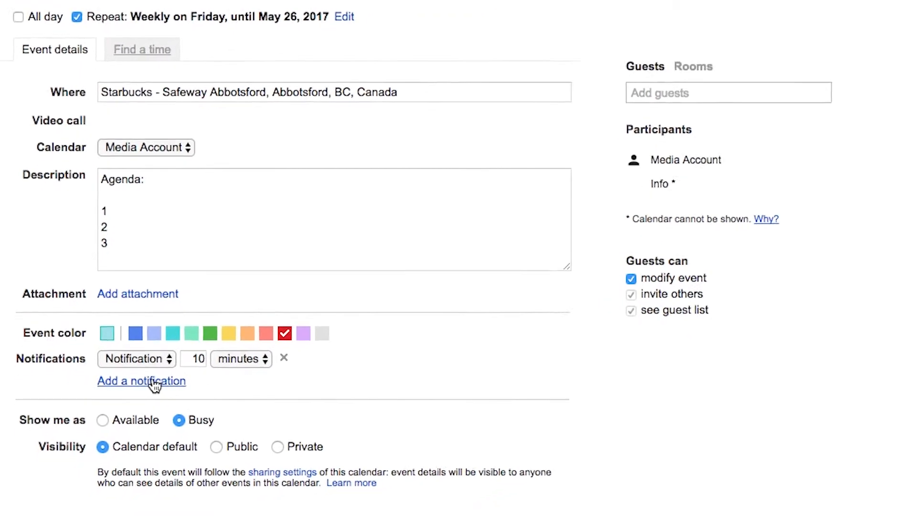
Step: Set notifications at 15 minutes, 60 minutes and 1 day before
{"action": "left_click", "coordinate": [141, 380]}
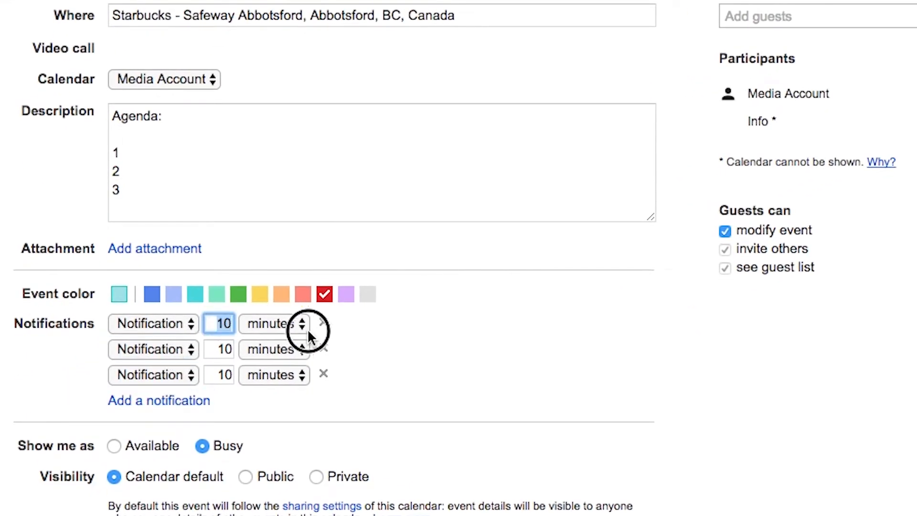
{"action": "type", "text": "60"}
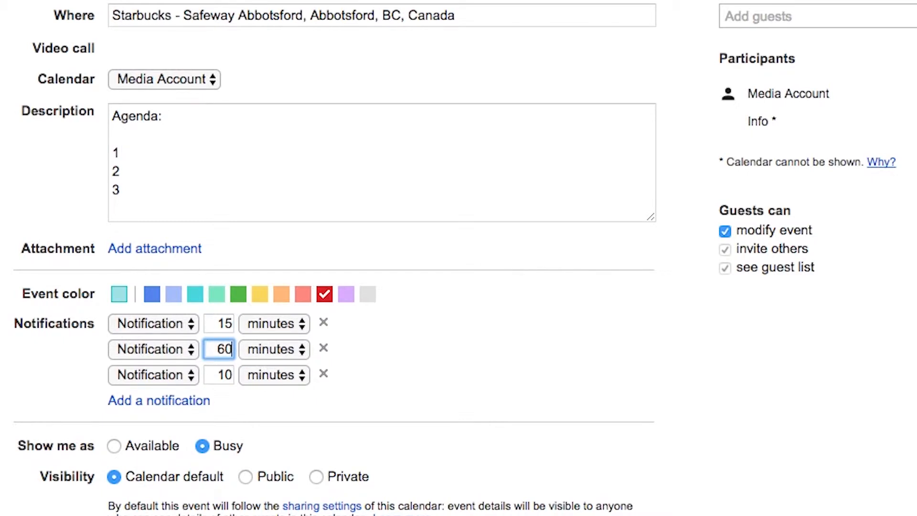
{"action": "left_click", "coordinate": [273, 375]}
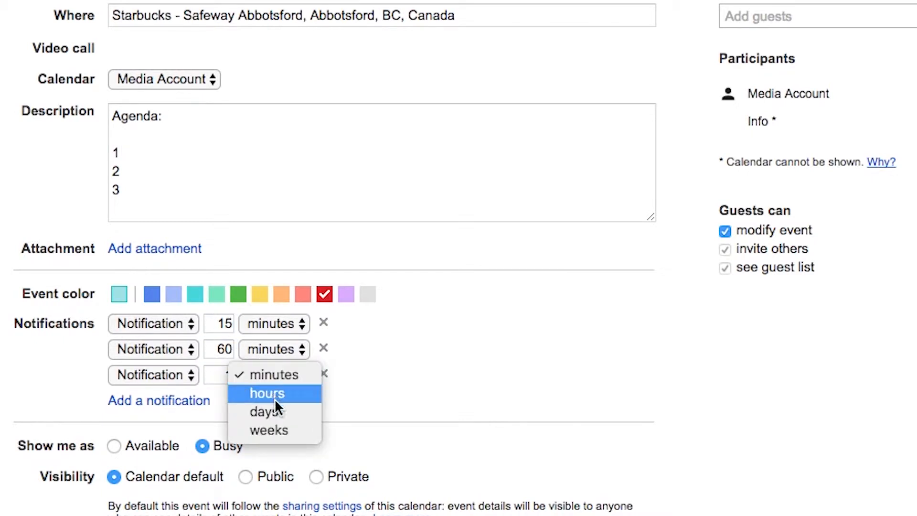
{"action": "left_click", "coordinate": [266, 411]}
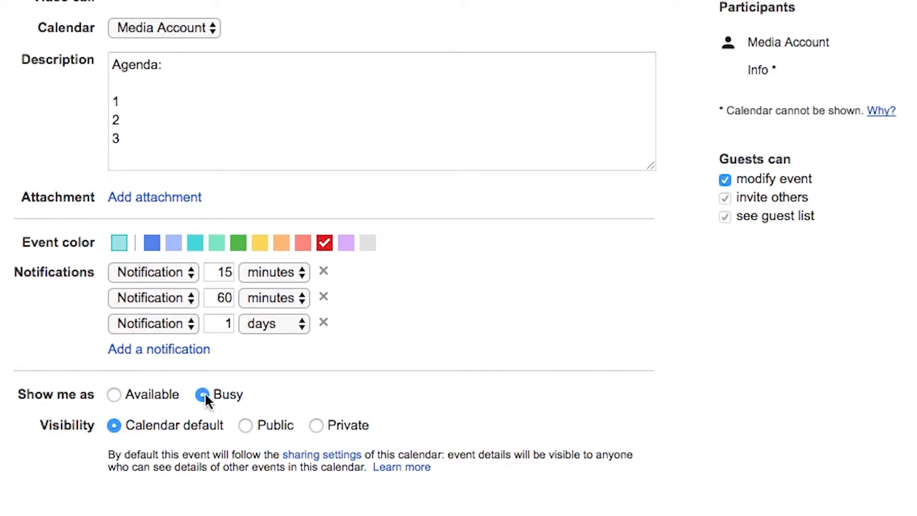
Step: Mark the event as Available, save it, and answer the invitations prompt
{"action": "left_click", "coordinate": [114, 394]}
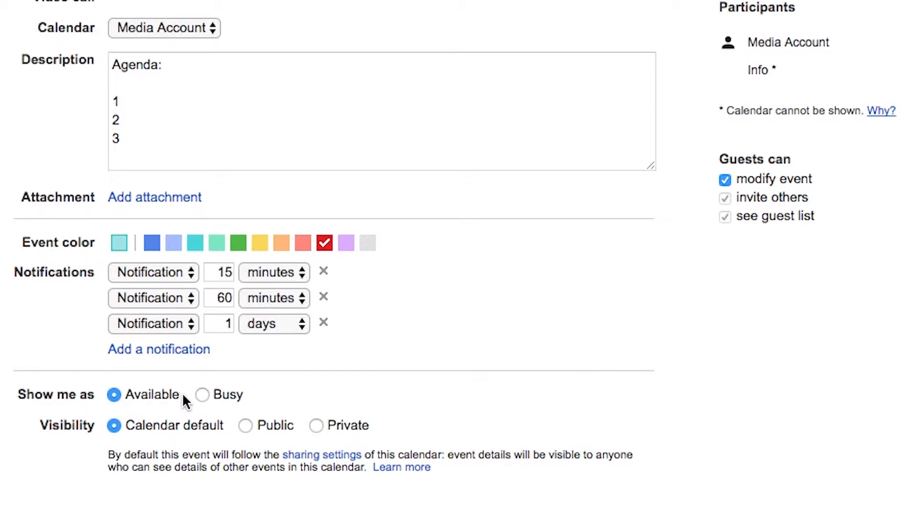
{"action": "left_click", "coordinate": [201, 394]}
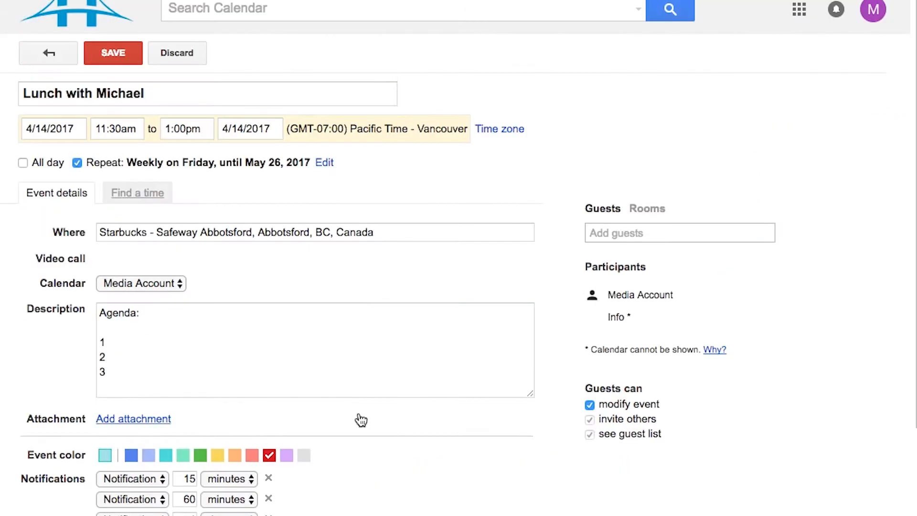
{"action": "left_click", "coordinate": [112, 53]}
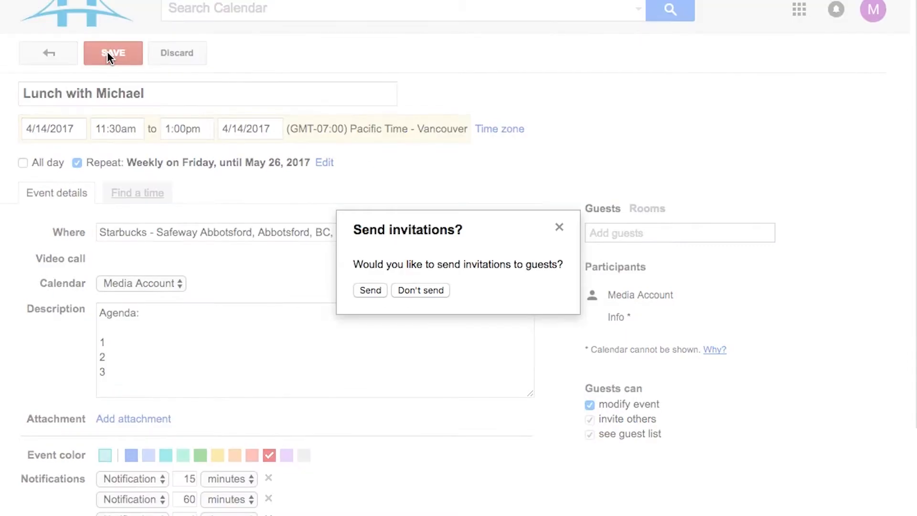
{"action": "left_click", "coordinate": [420, 290]}
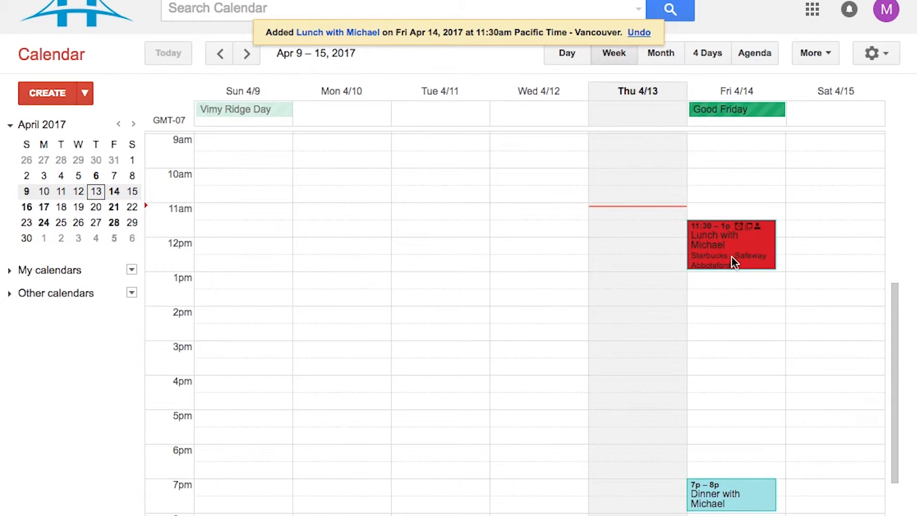
{"action": "mouse_move", "coordinate": [737, 262]}
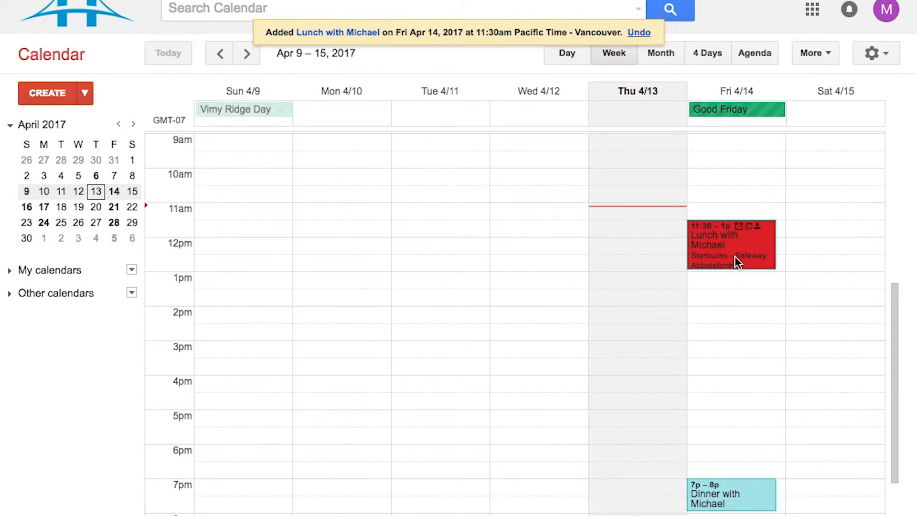
{"action": "mouse_move", "coordinate": [739, 263]}
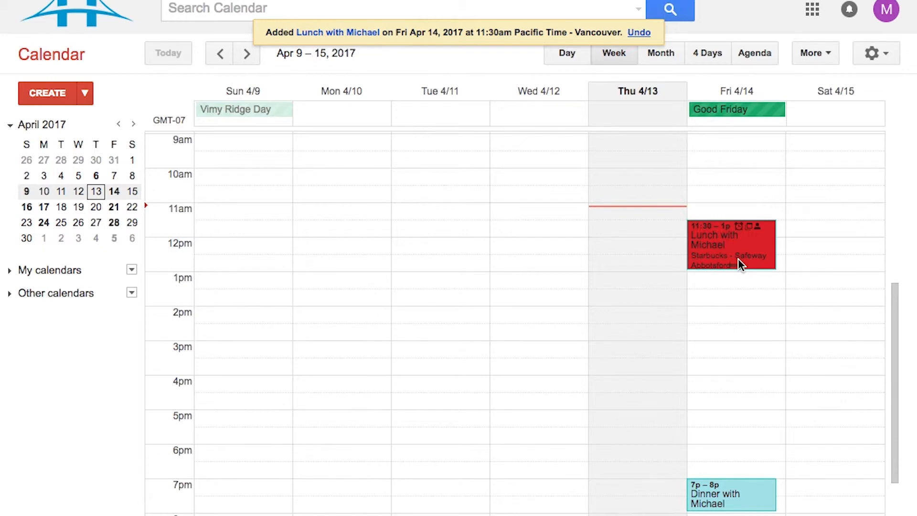
Step: Check repeats in Month view, then show April 13–16 as 4 days, scrolled to Friday's lunch
{"action": "left_click", "coordinate": [565, 53]}
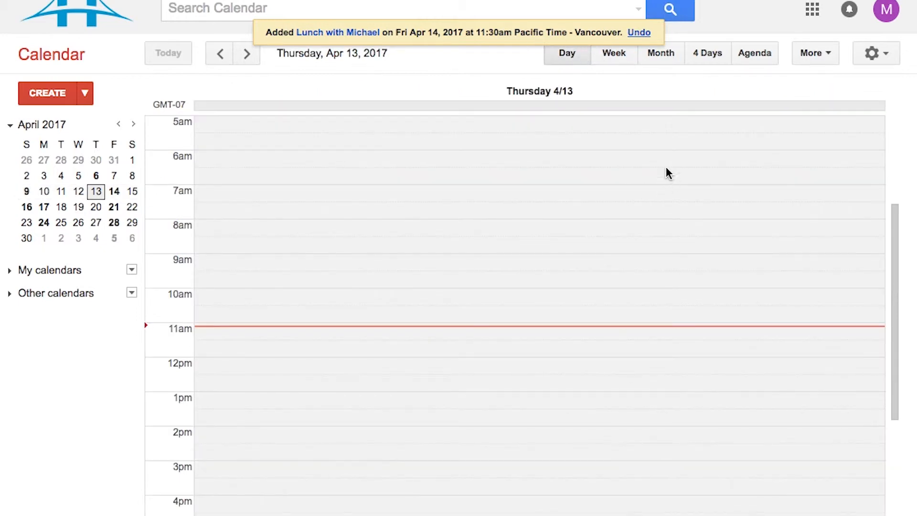
{"action": "left_click", "coordinate": [660, 53]}
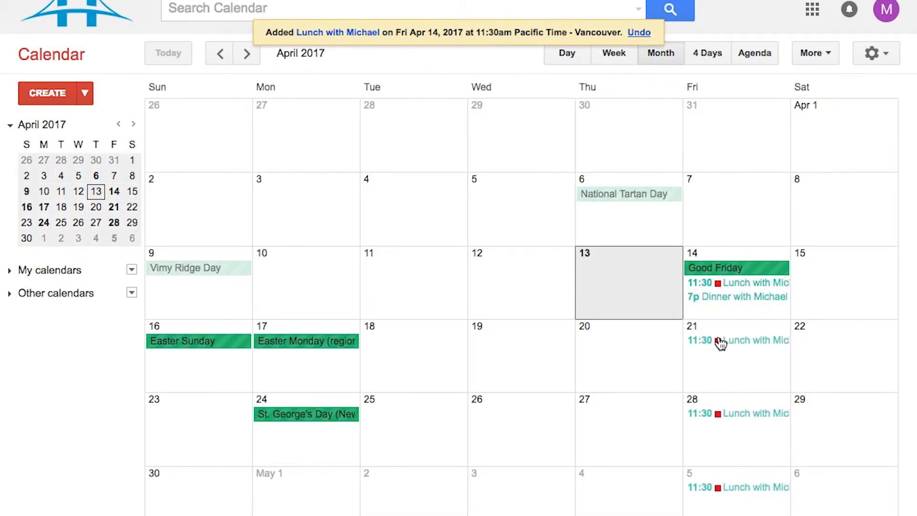
{"action": "left_click", "coordinate": [707, 53]}
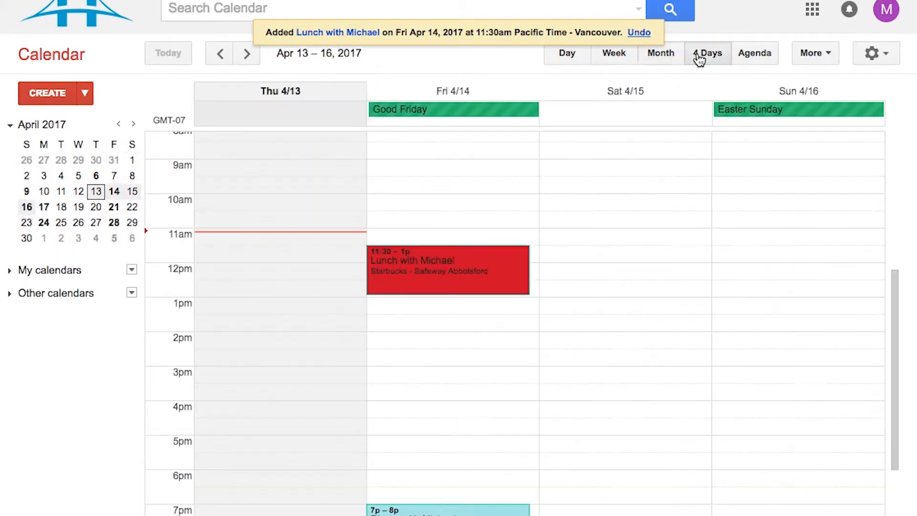
{"action": "scroll", "scroll_direction": "down", "scroll_amount": 3}
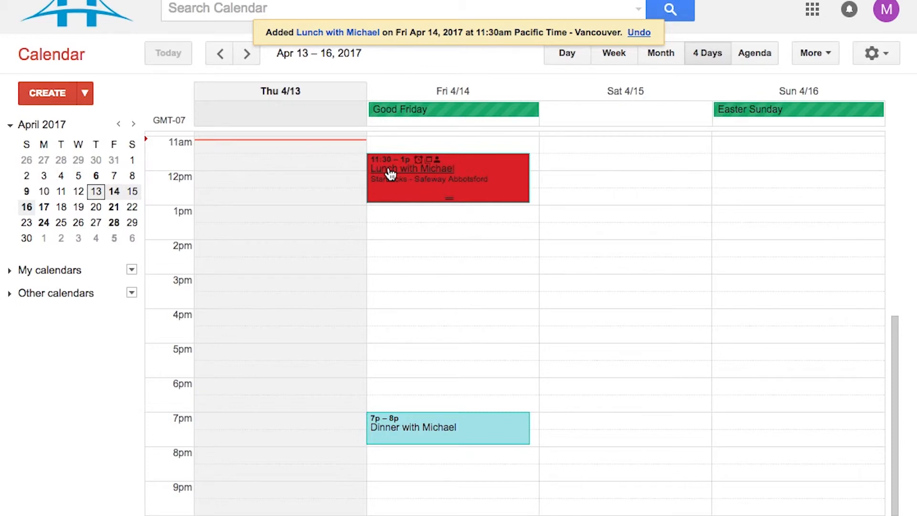
Step: Reply "Yes I'll be there." to Friday's Lunch with Michael, saving only this occurrence
{"action": "left_click", "coordinate": [412, 169]}
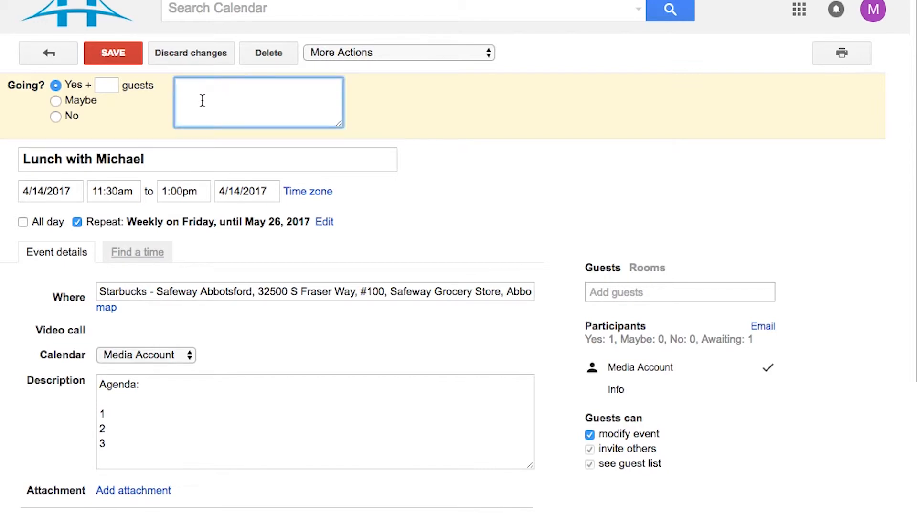
{"action": "type", "text": "Yes I'll be there."}
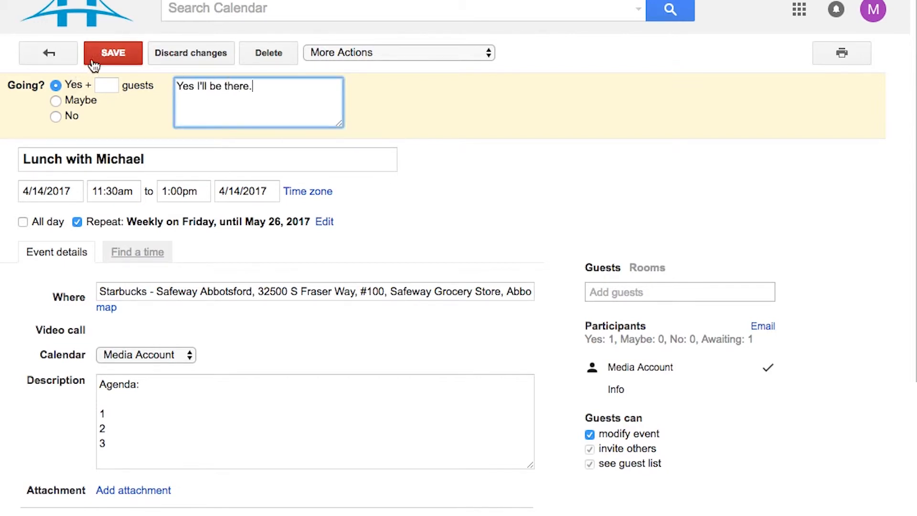
{"action": "left_click", "coordinate": [112, 53]}
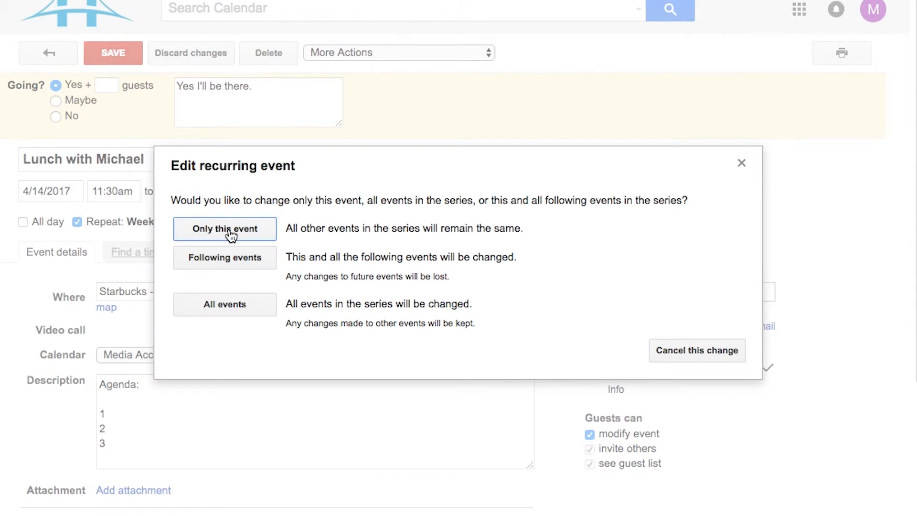
{"action": "left_click", "coordinate": [224, 228]}
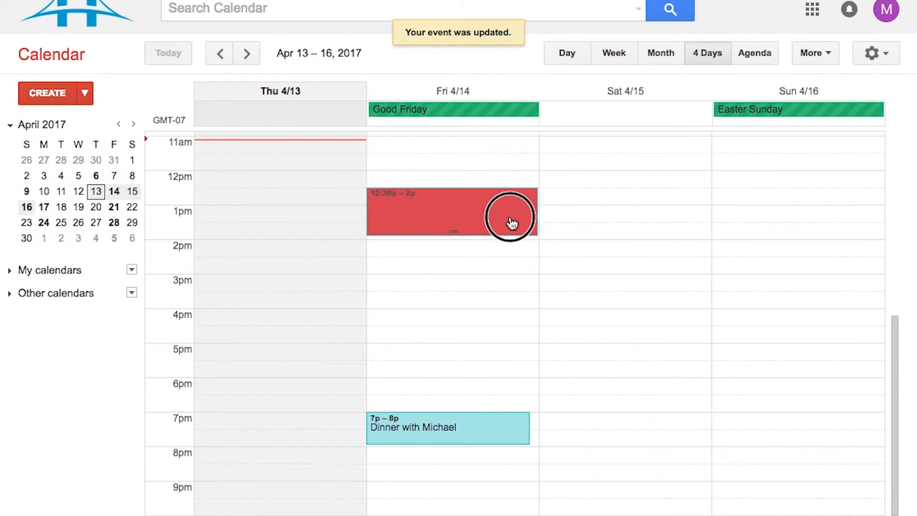
Step: Drag Friday's lunch to Saturday April 15, 12:00–1:30pm, without sending guest updates
{"action": "left_click_drag", "start_coordinate": [510, 211], "coordinate": [615, 206]}
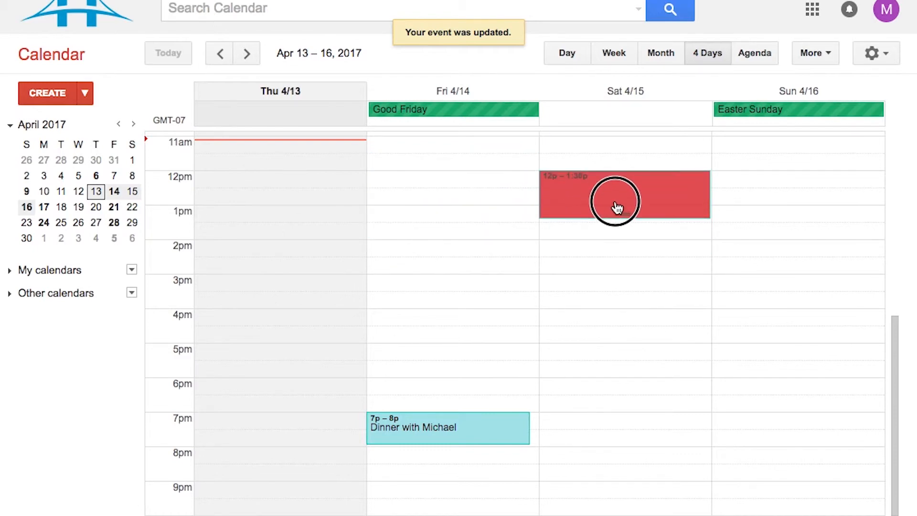
{"action": "left_click_drag", "start_coordinate": [624, 195], "coordinate": [447, 178]}
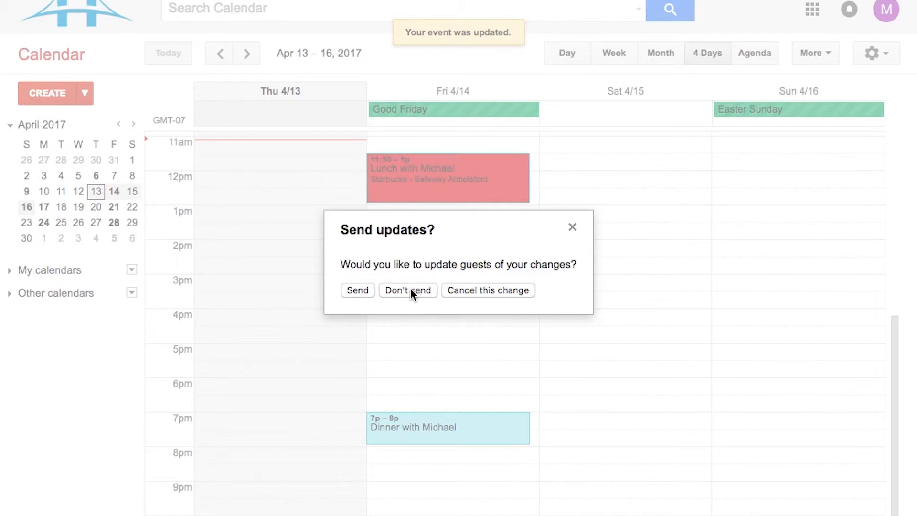
{"action": "left_click", "coordinate": [407, 290]}
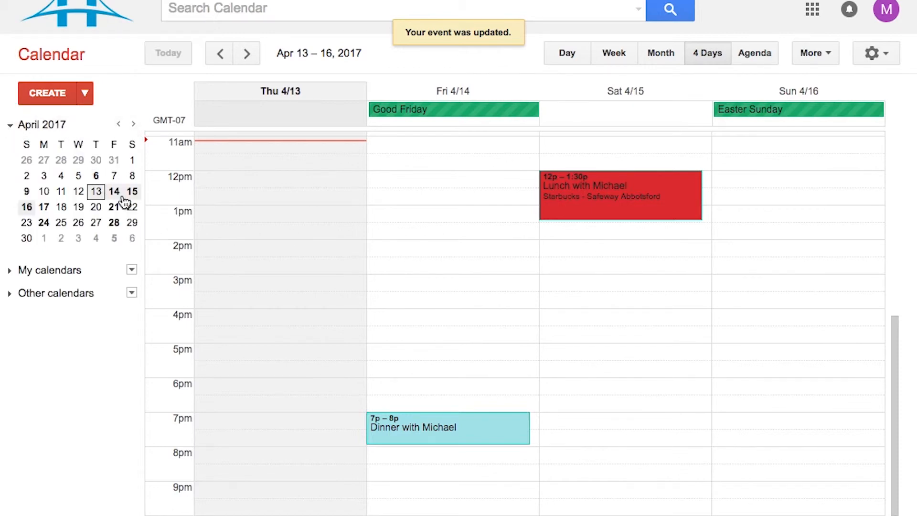
{"action": "left_click", "coordinate": [566, 52]}
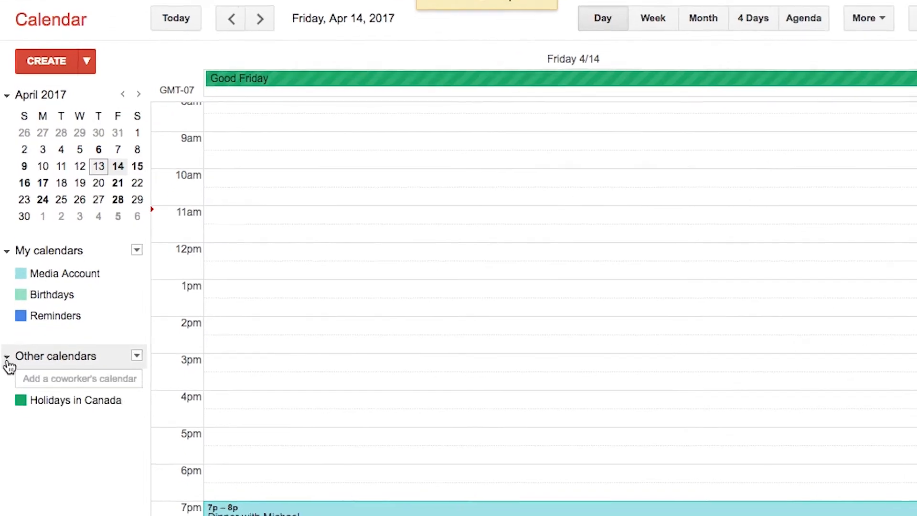
{"action": "left_click", "coordinate": [78, 378]}
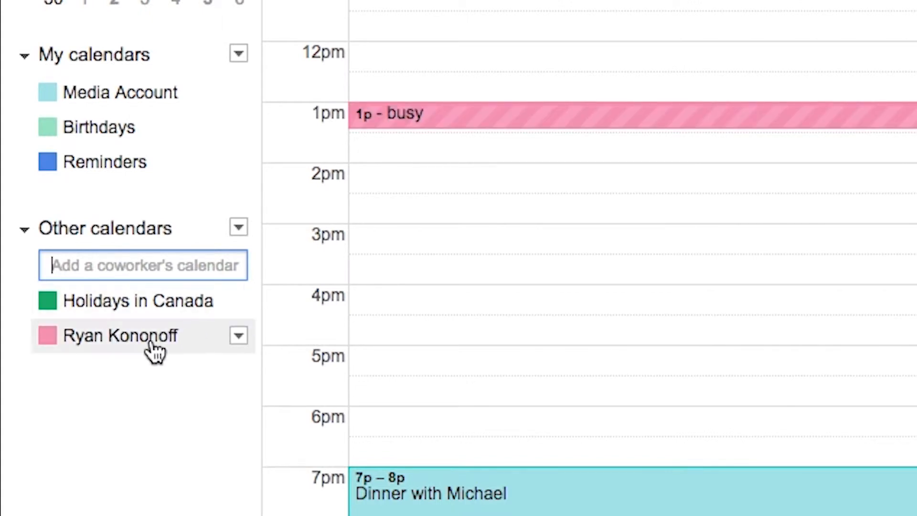
{"action": "mouse_move", "coordinate": [129, 357]}
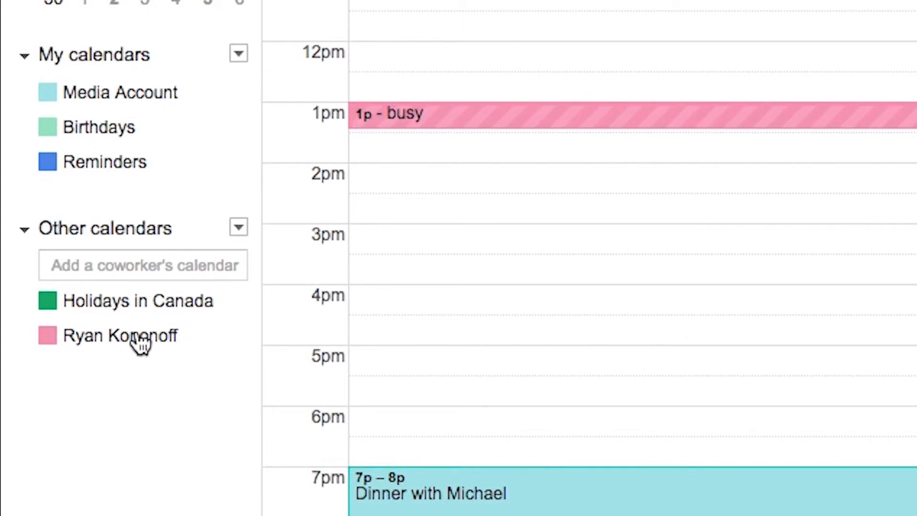
{"action": "mouse_move", "coordinate": [122, 336]}
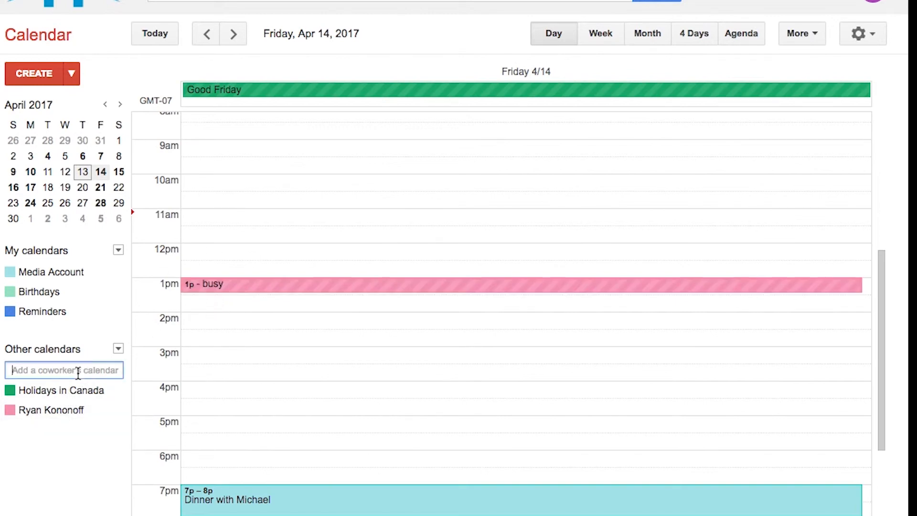
{"action": "type", "text": "jacl"}
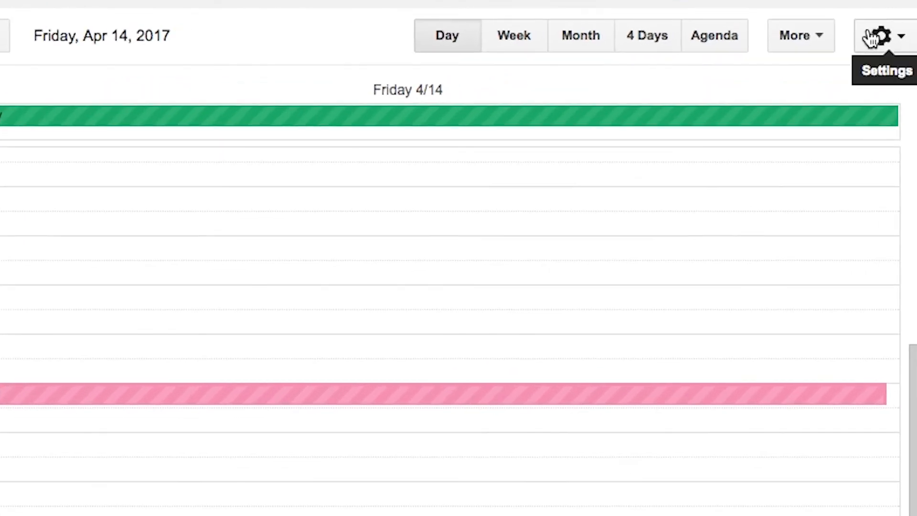
Step: View the More menu's Print and Refresh options, then open the gear settings menu
{"action": "left_click", "coordinate": [800, 35]}
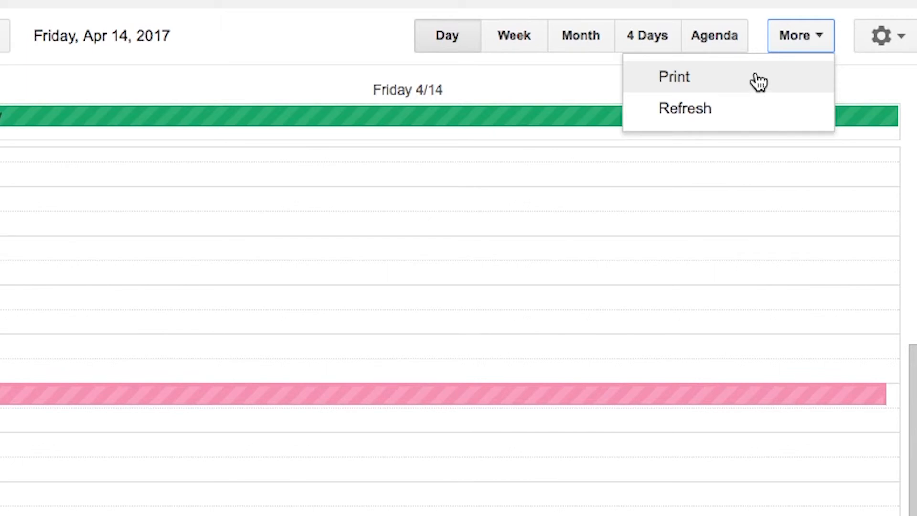
{"action": "mouse_move", "coordinate": [882, 35]}
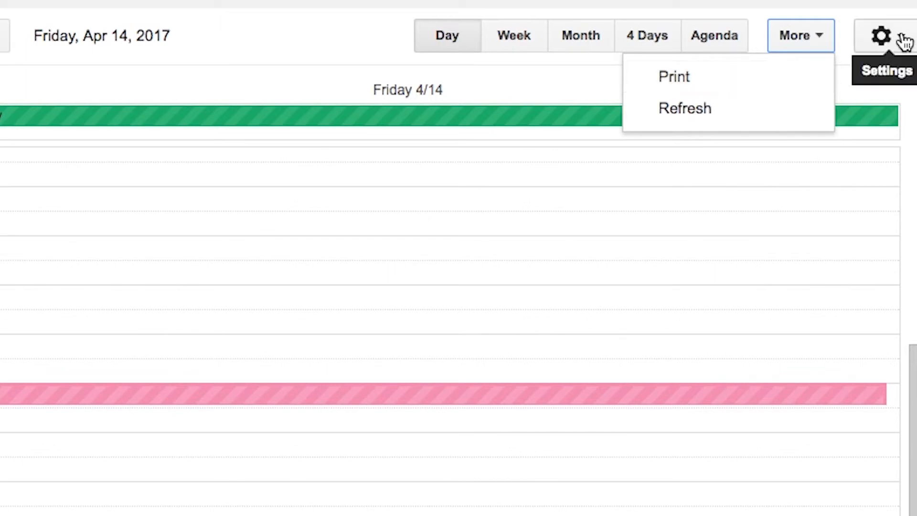
{"action": "left_click", "coordinate": [880, 35]}
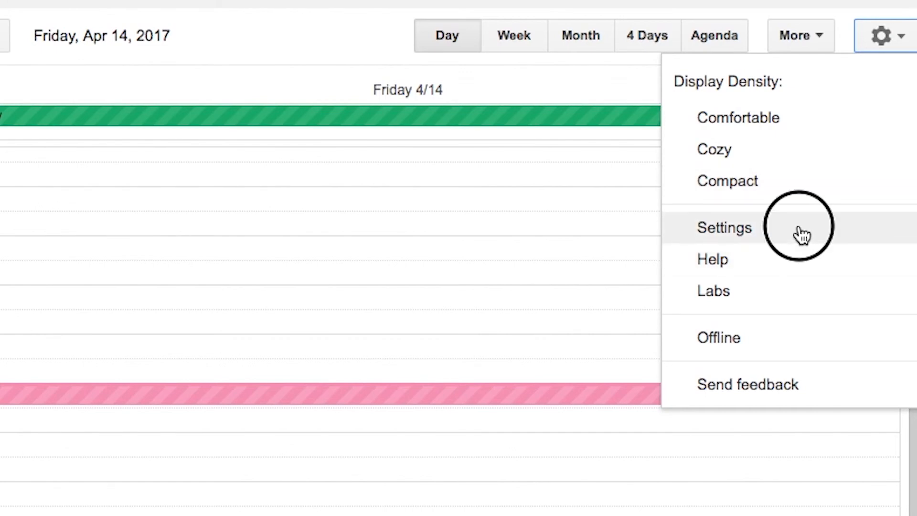
Step: Scroll through the General settings: time zone, default duration and default view
{"action": "left_click", "coordinate": [723, 228]}
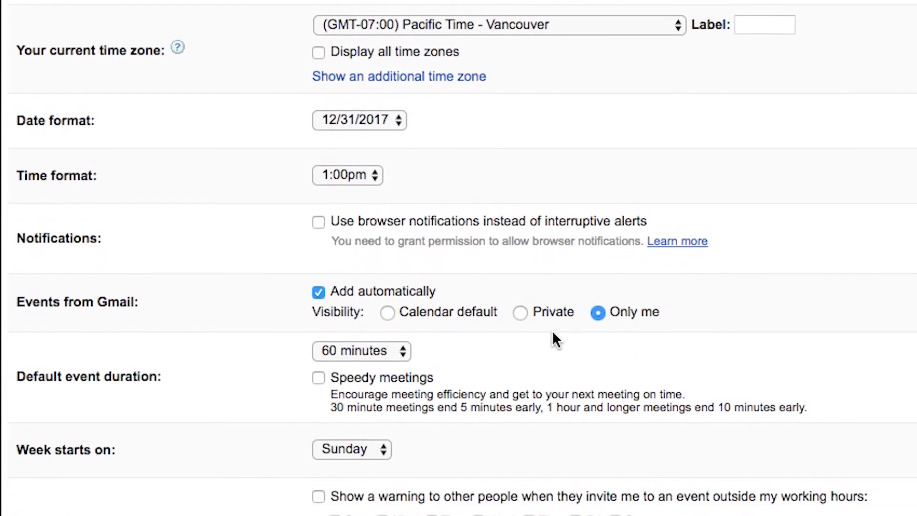
{"action": "scroll", "scroll_direction": "down", "scroll_amount": 3}
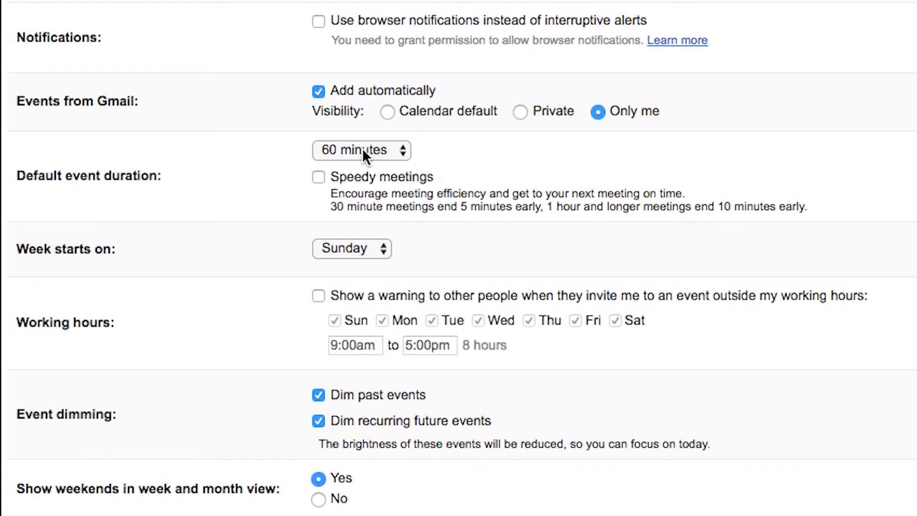
{"action": "mouse_move", "coordinate": [354, 259]}
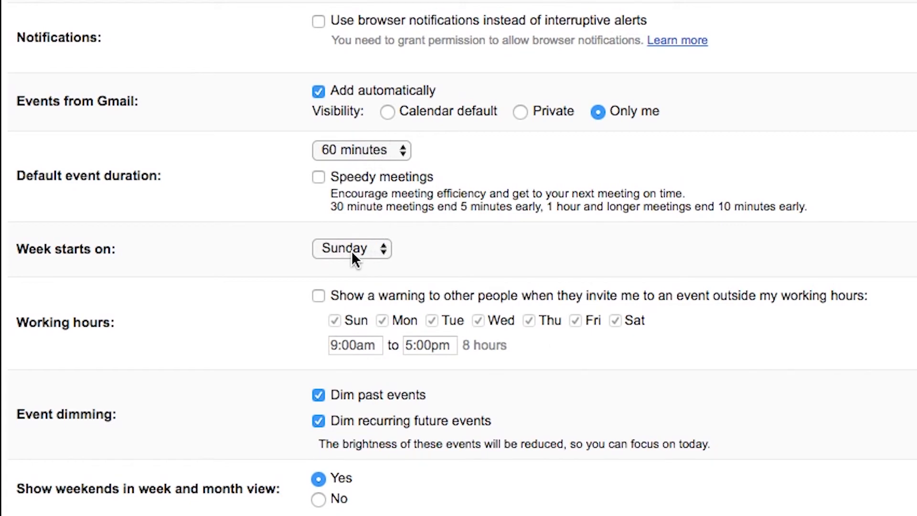
{"action": "scroll", "scroll_direction": "down", "scroll_amount": 3}
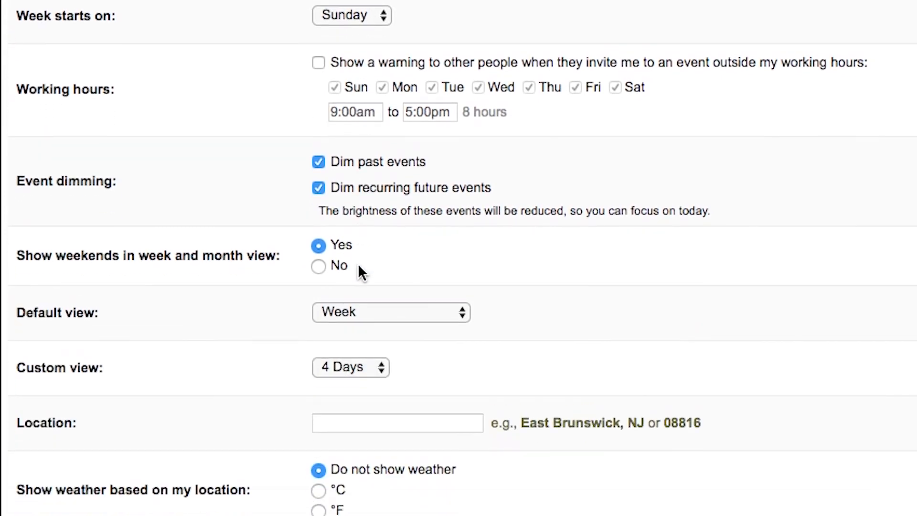
{"action": "scroll", "scroll_direction": "down", "scroll_amount": 3}
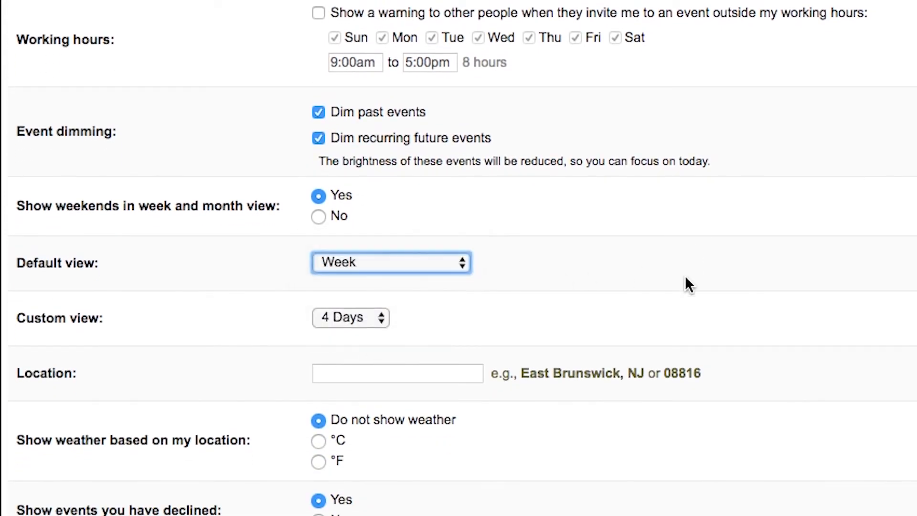
{"action": "scroll", "scroll_direction": "down", "scroll_amount": 3}
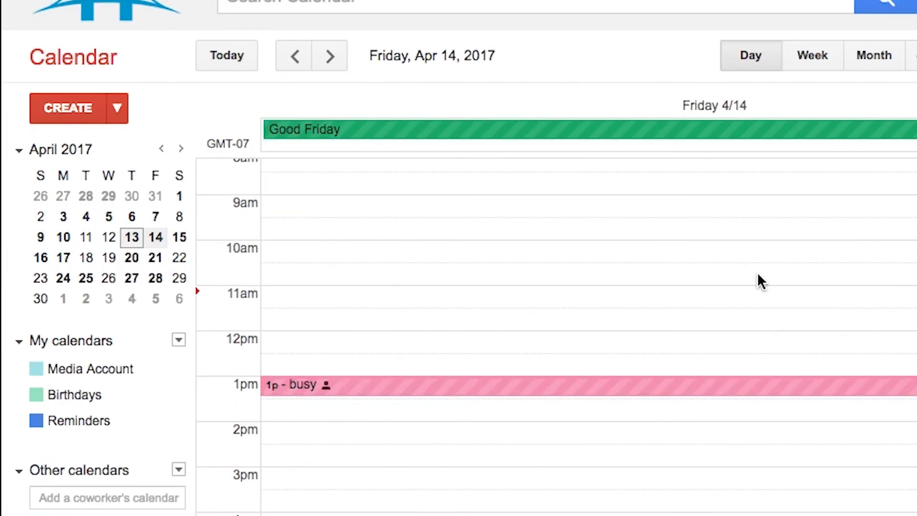
Step: Choose Offline from the gear menu and install the offline app from the Chrome Web Store
{"action": "left_click", "coordinate": [871, 53]}
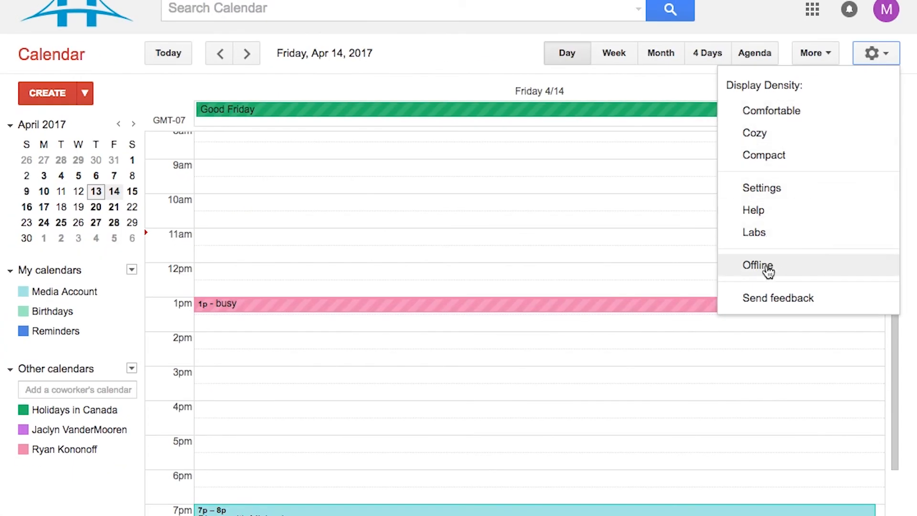
{"action": "mouse_move", "coordinate": [775, 272]}
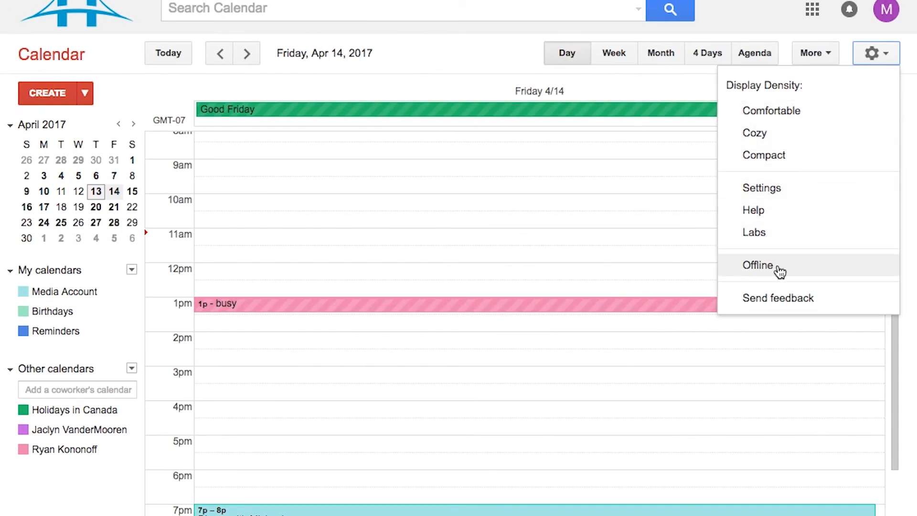
{"action": "left_click", "coordinate": [758, 265]}
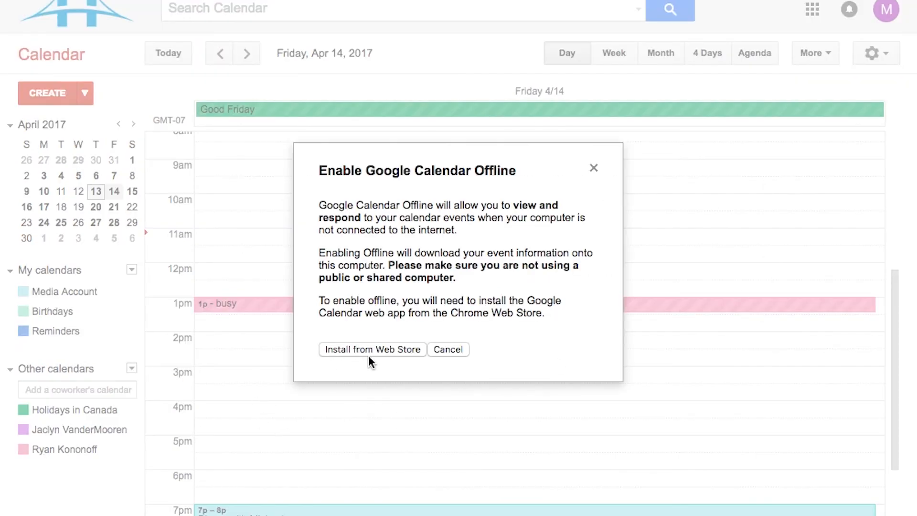
{"action": "left_click", "coordinate": [372, 349]}
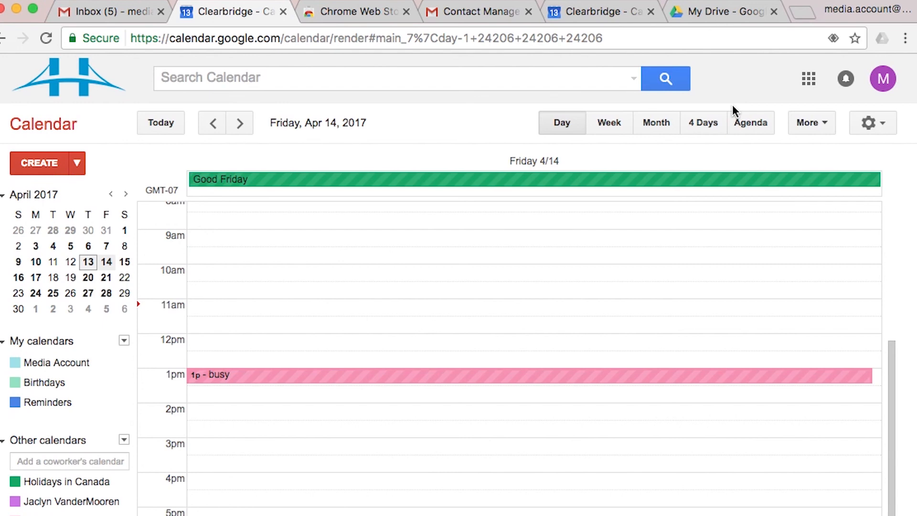
Step: Open the Google apps grid, then switch to the Gmail inbox with six Dropbox messages
{"action": "left_click", "coordinate": [808, 78]}
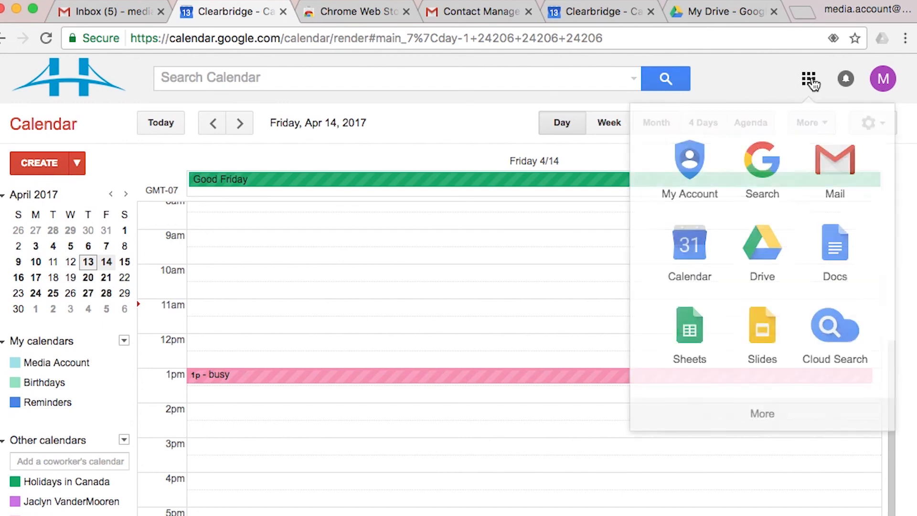
{"action": "left_click", "coordinate": [99, 11]}
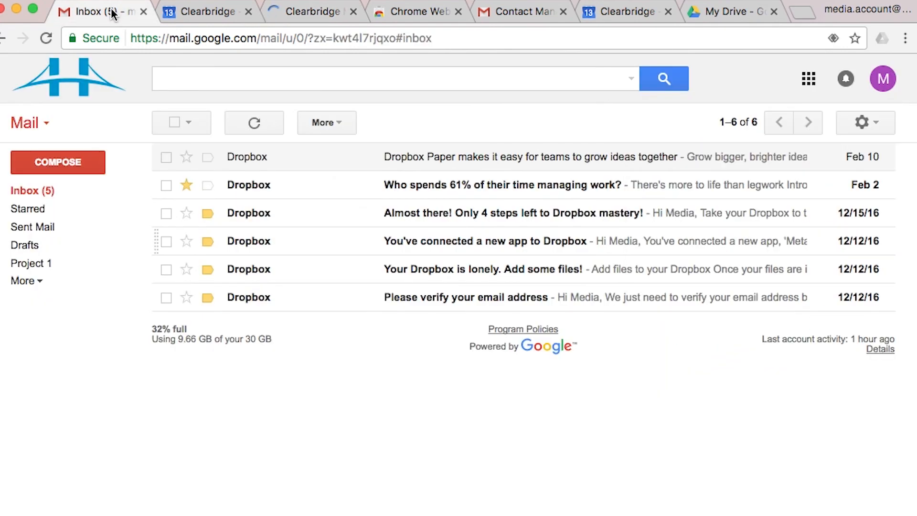